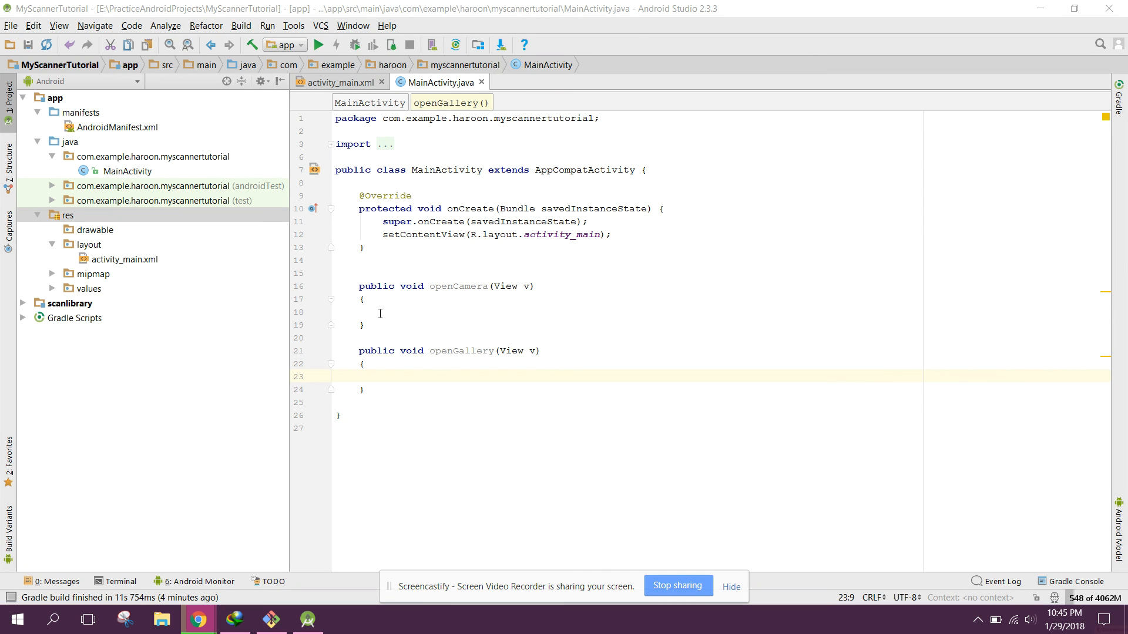
mouse_move(386, 310)
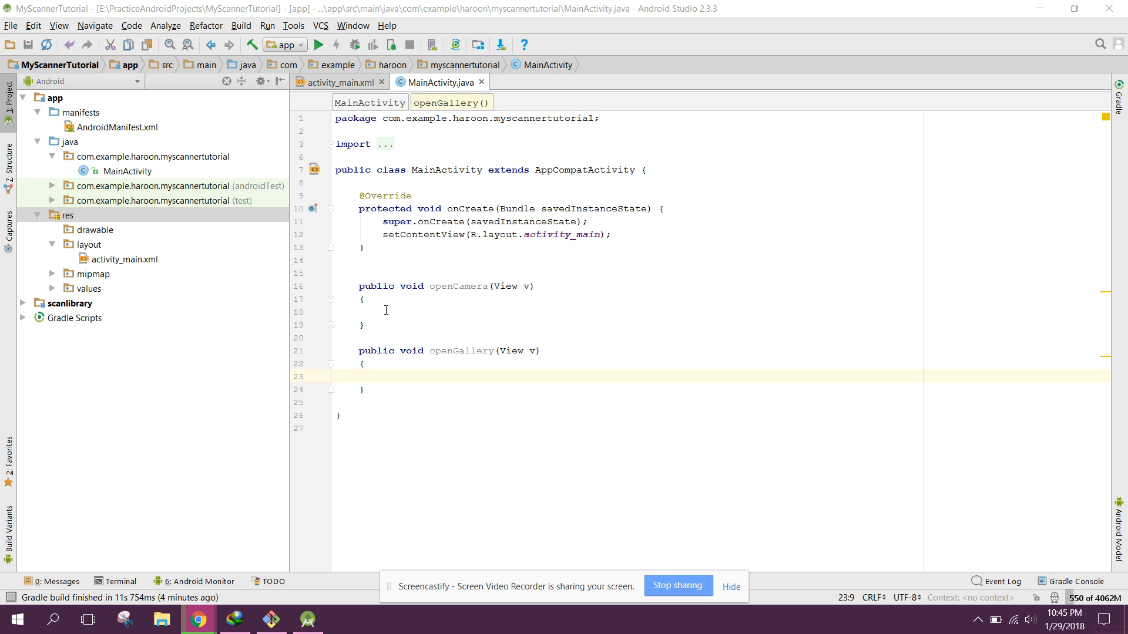
mouse_move(418, 311)
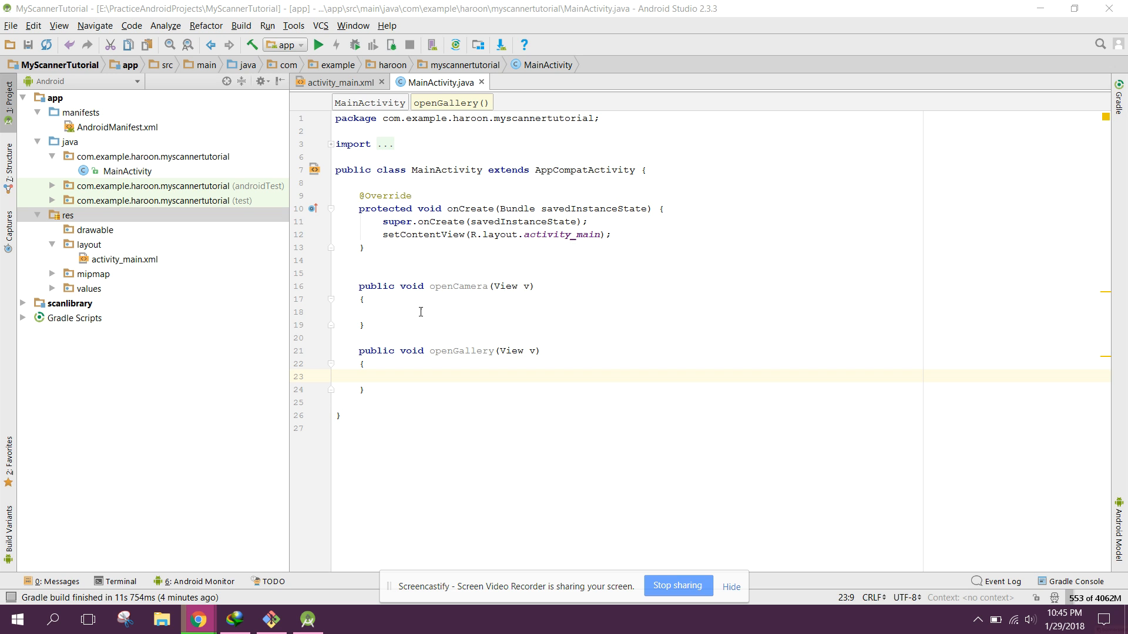
mouse_move(407, 310)
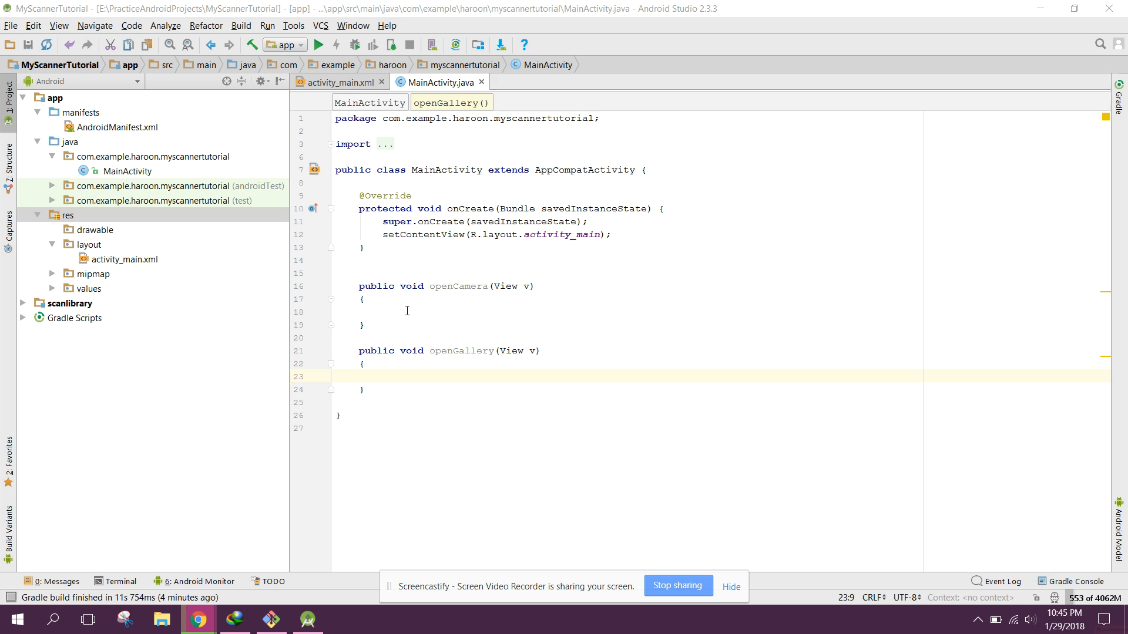
mouse_move(551, 308)
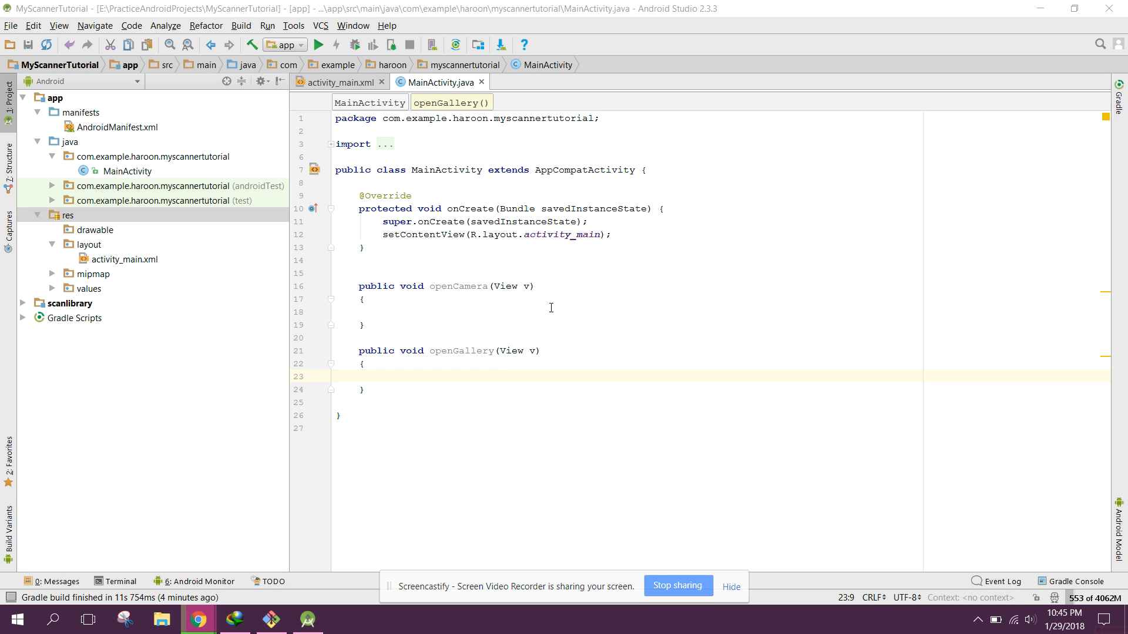
mouse_move(451, 295)
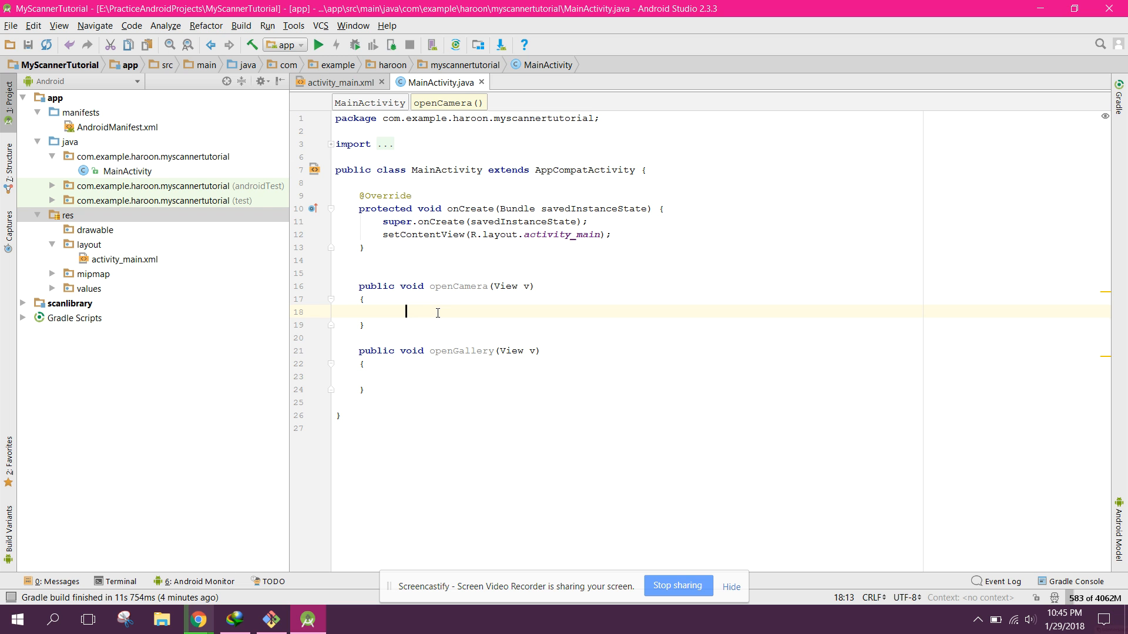
mouse_move(199, 619)
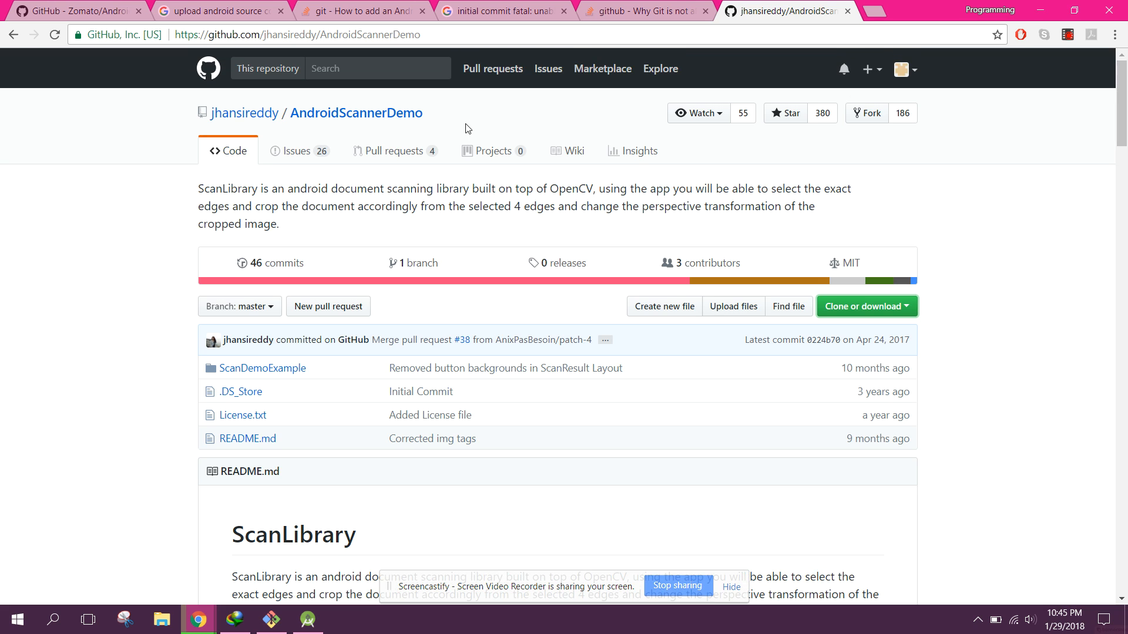
mouse_move(408, 51)
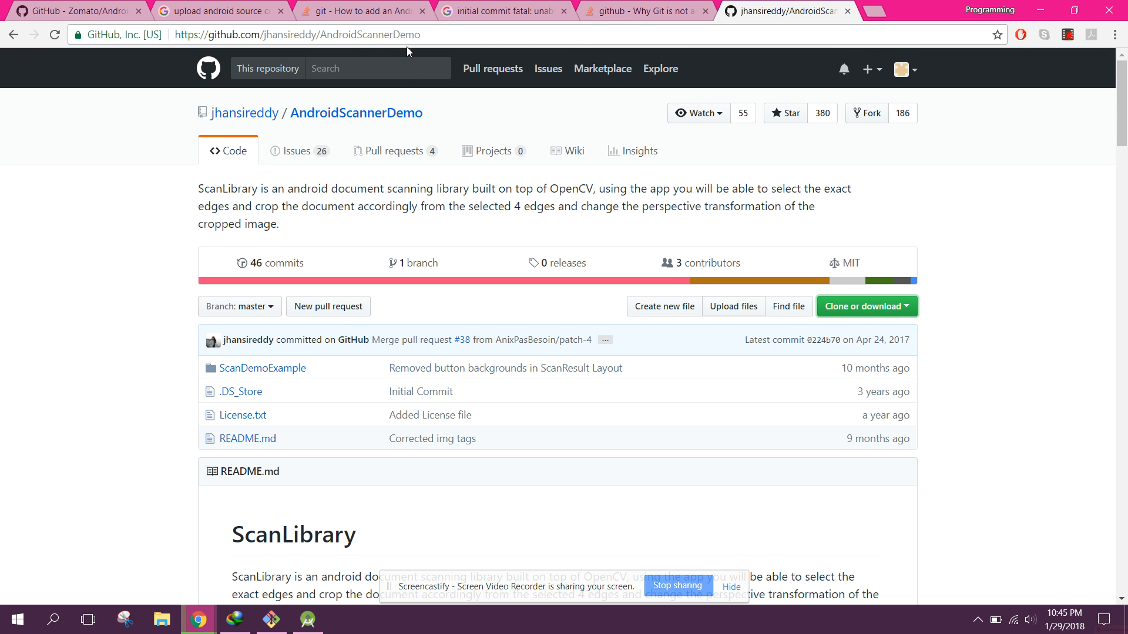
mouse_move(1121, 118)
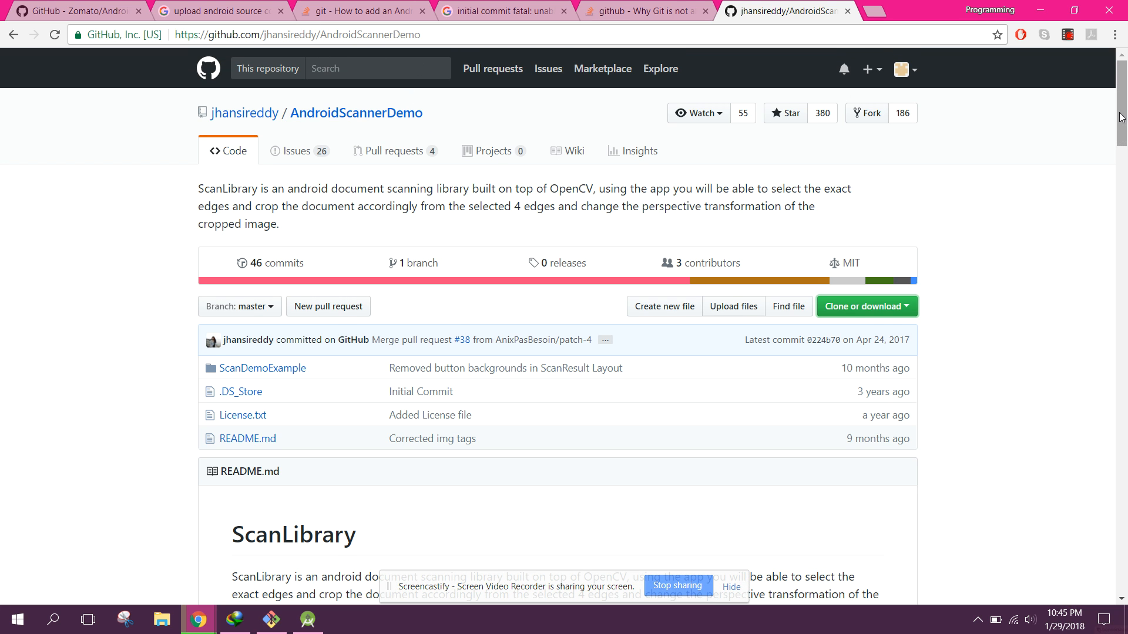
- Select the README's startActivityForResult ScanActivity launch snippet under 'Using it in your project'
scroll(down, 3)
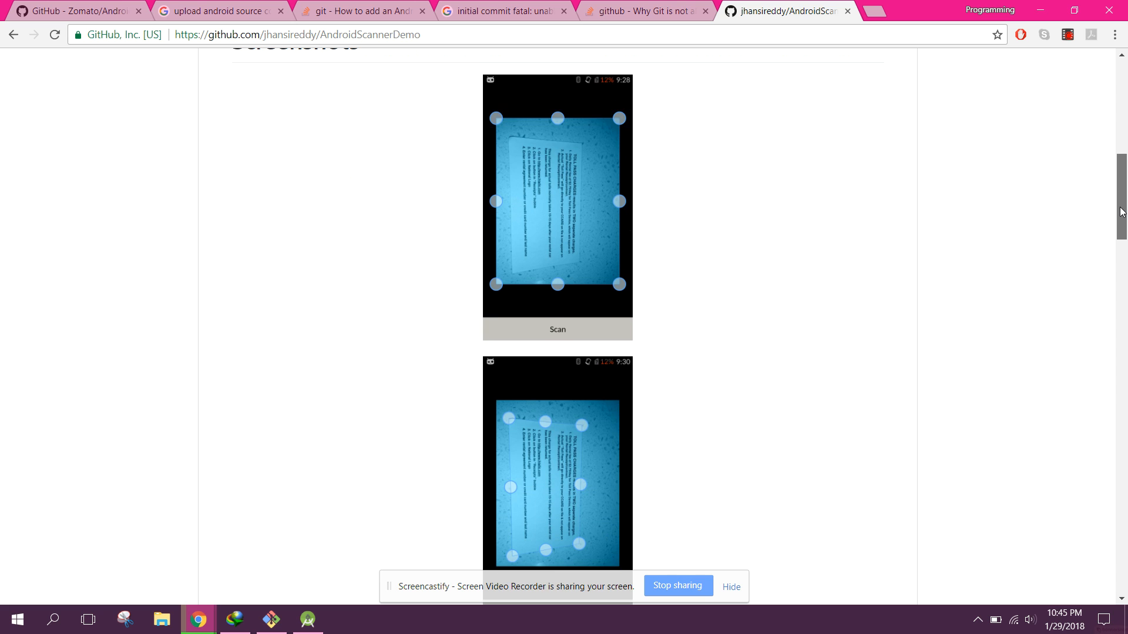
scroll(down, 3)
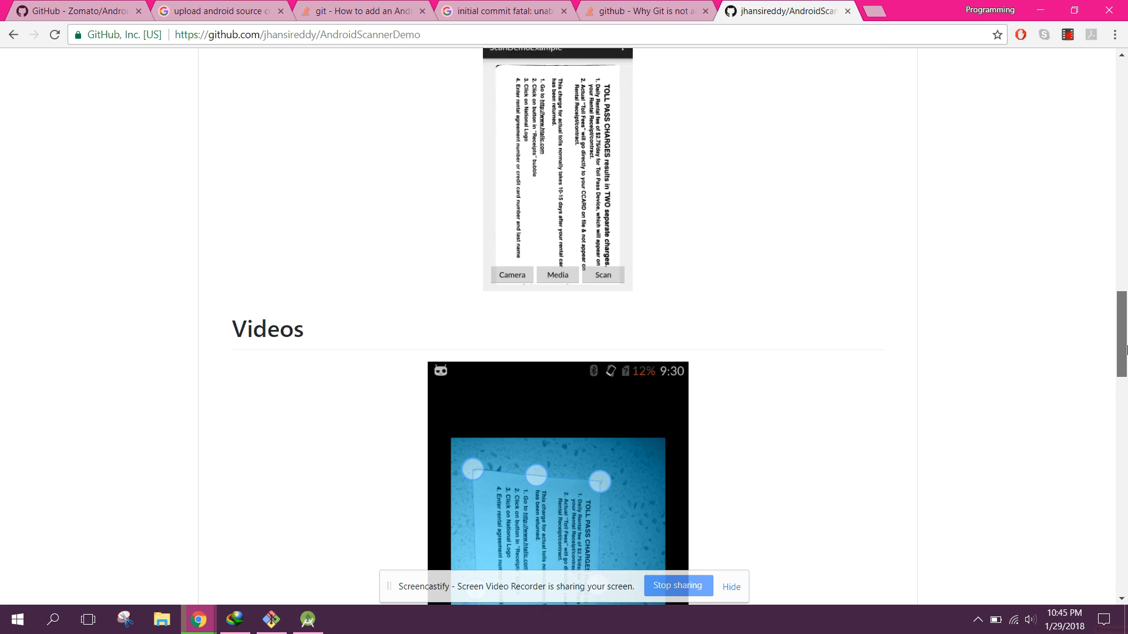
scroll(down, 3)
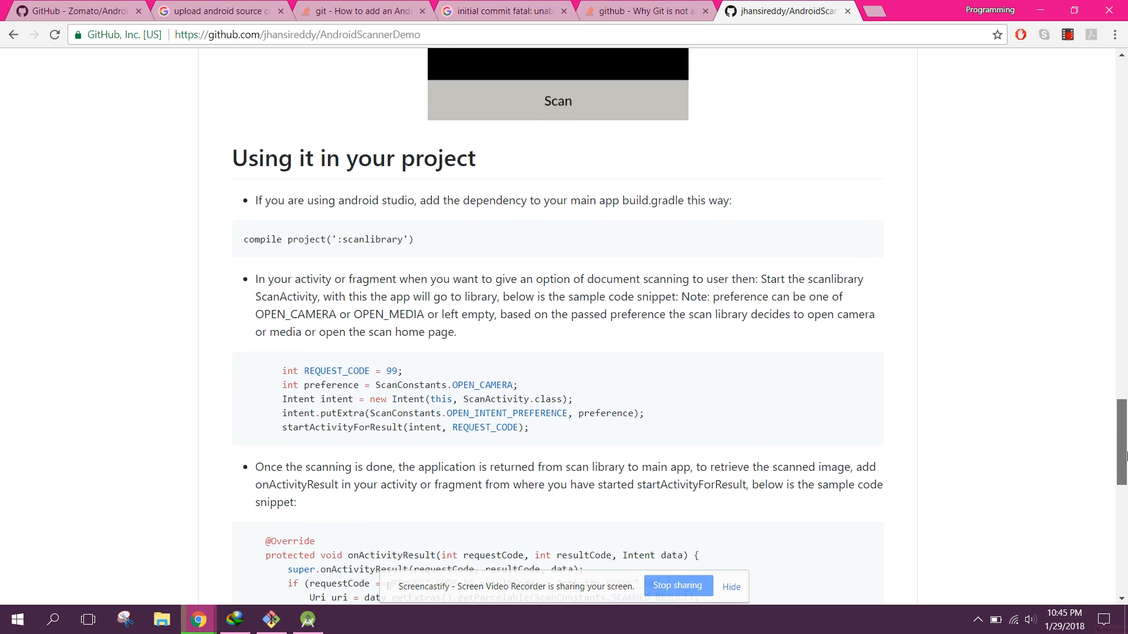
scroll(down, 3)
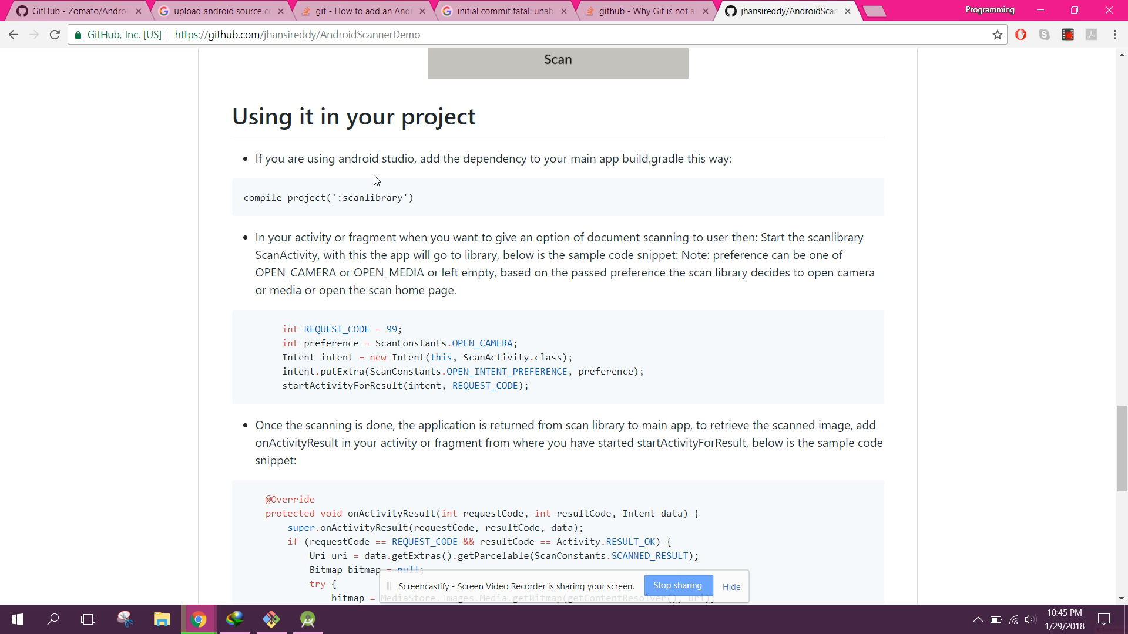
mouse_move(526, 171)
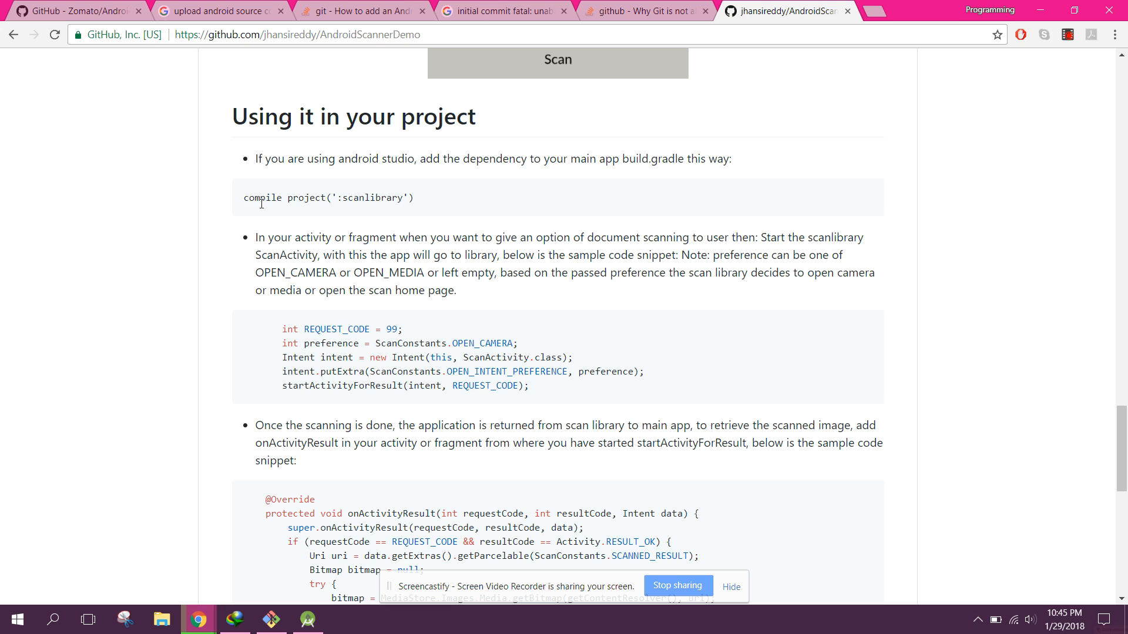
mouse_move(407, 237)
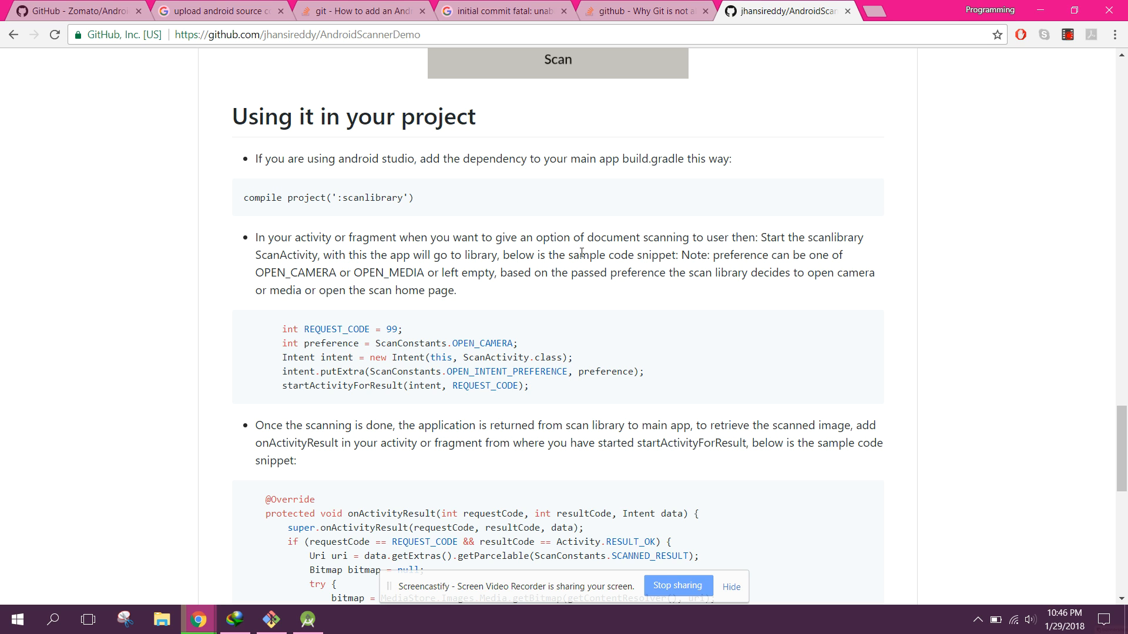
drag(282, 329, 528, 386)
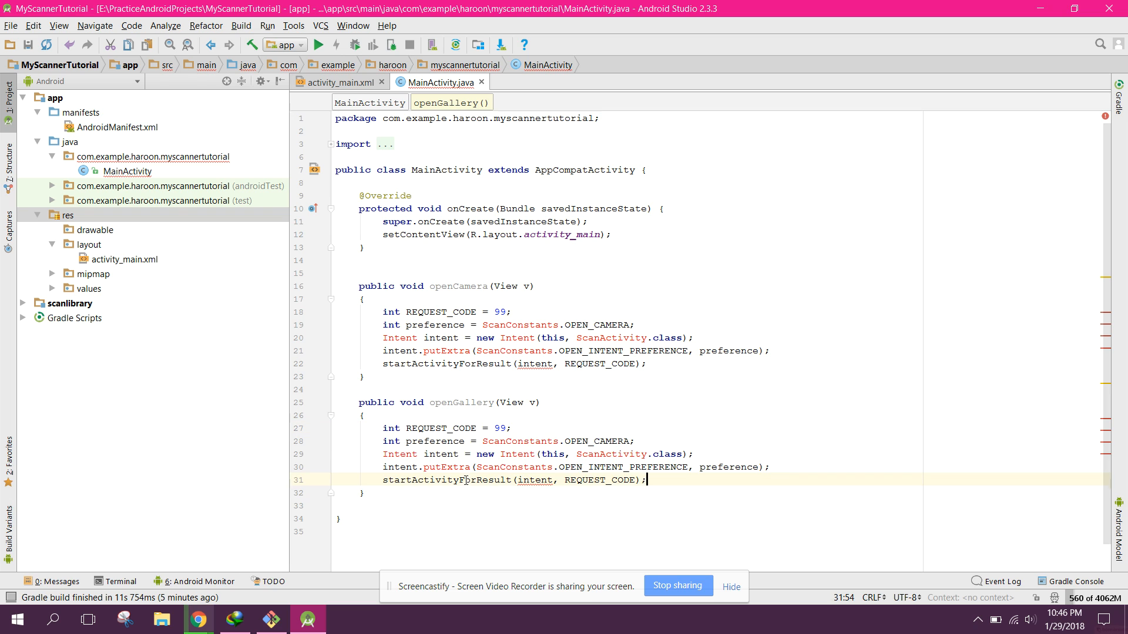
mouse_move(1108, 381)
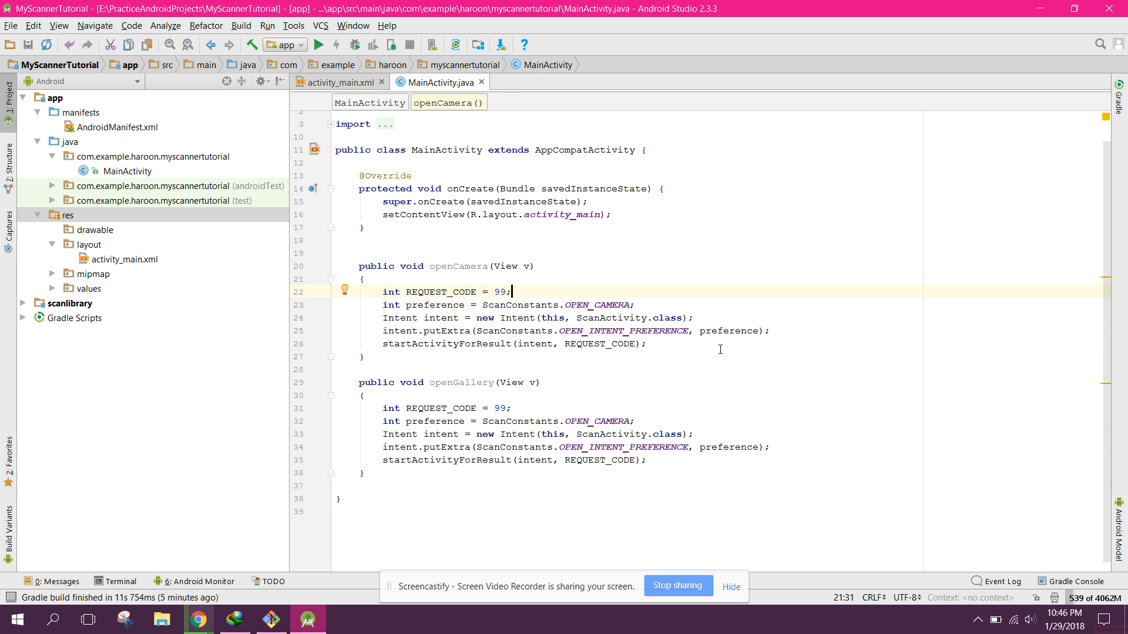
- Make openGallery use OPEN_MEDIA with request code 100, then search for onActivityResult
double_click(724, 330)
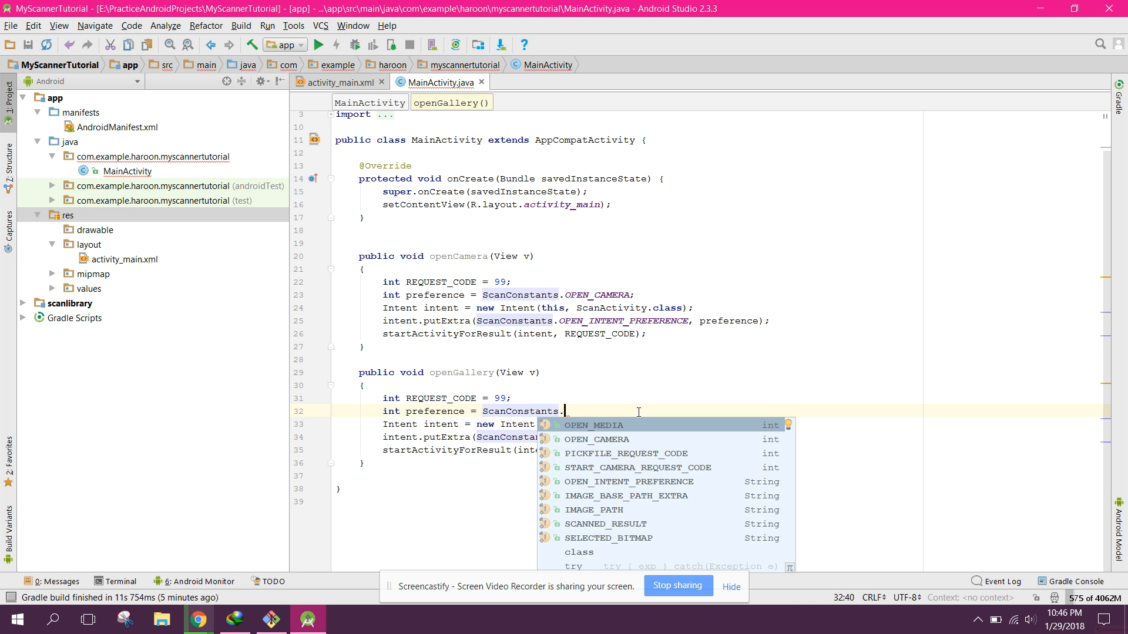
click(594, 424)
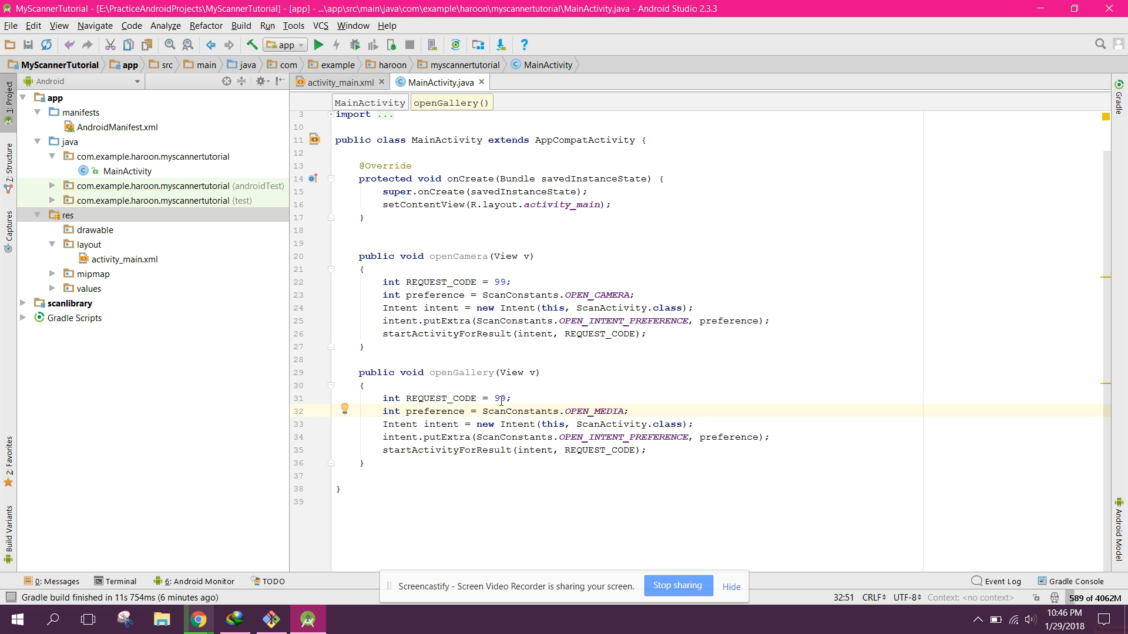
text(100)
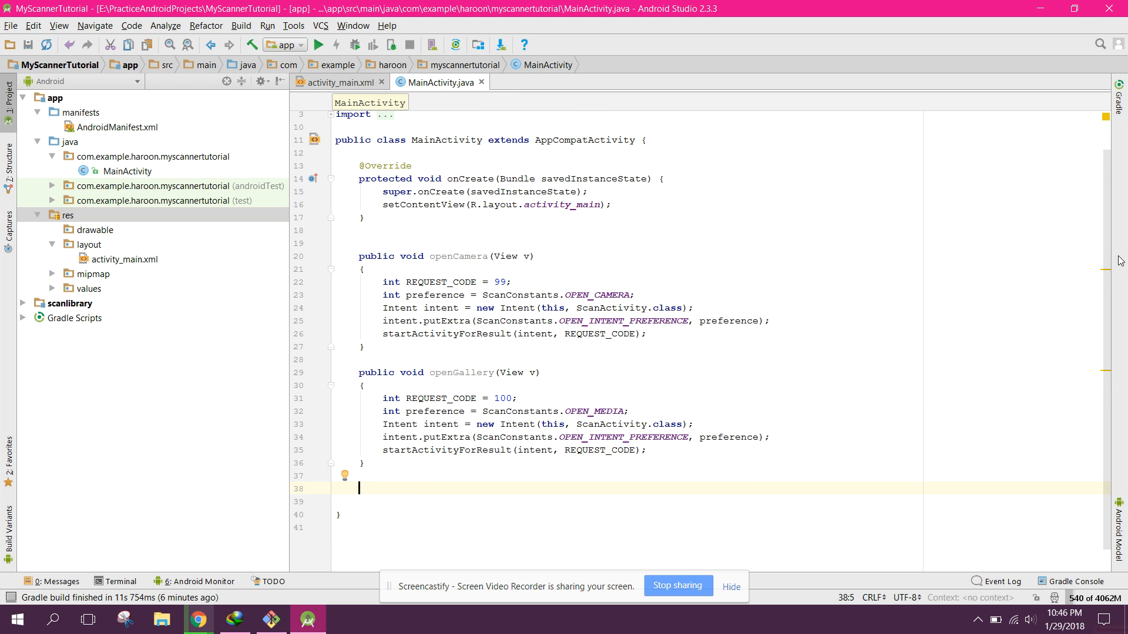
text(onActi)
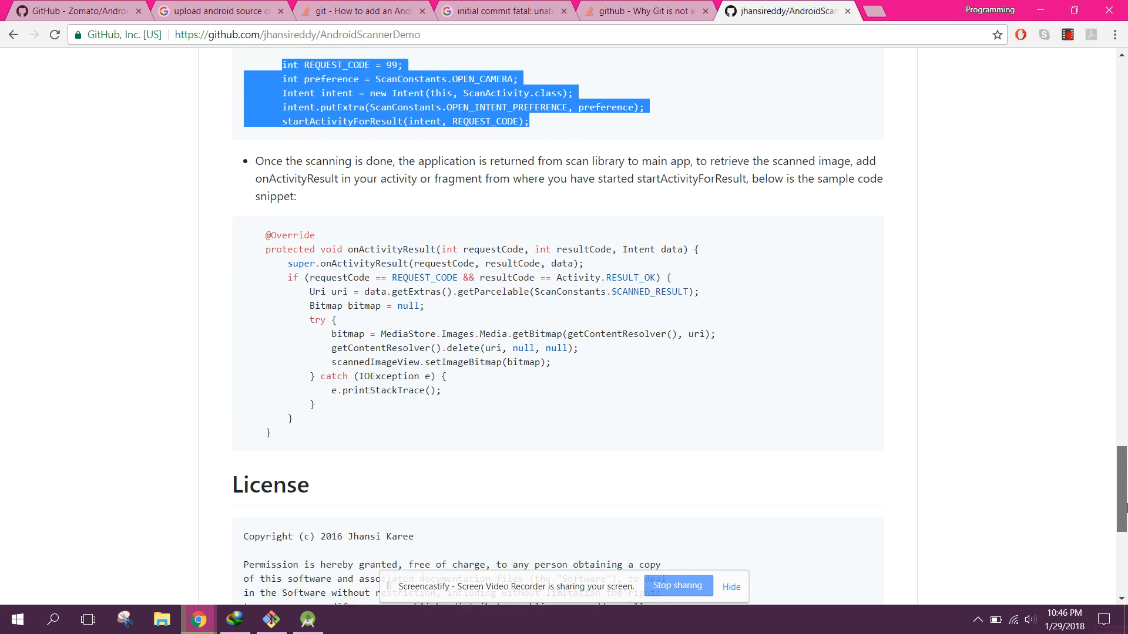
- Scroll the README down to the onActivityResult sample snippet
scroll(down, 3)
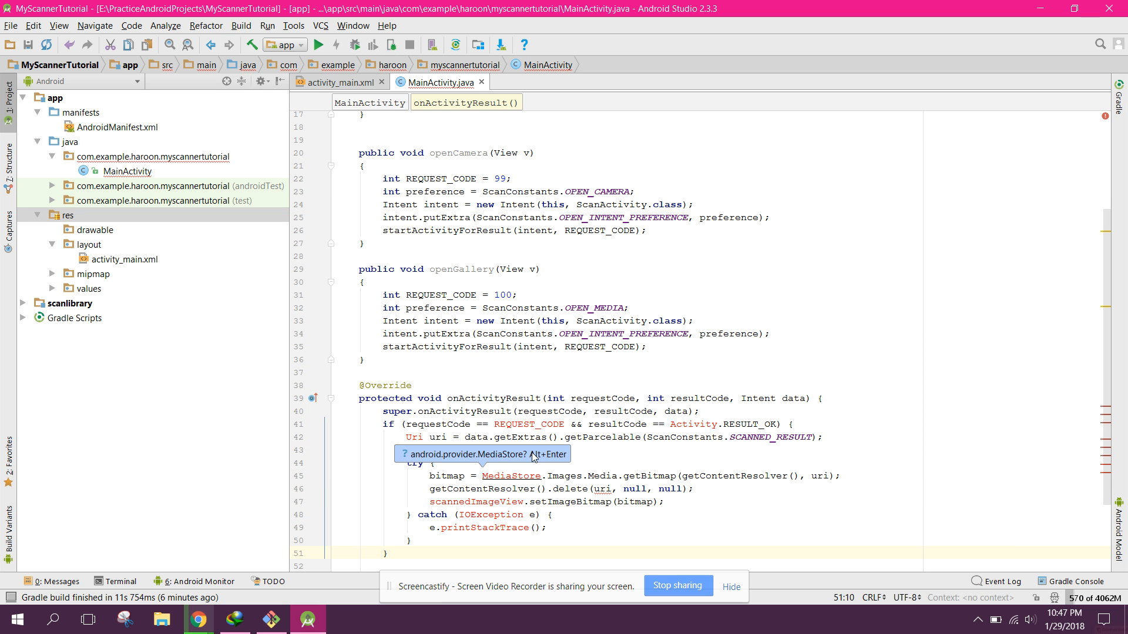
- Declare 'Bitmap bitmap = null;', check requestCode against 99, and comment out a line
click(595, 460)
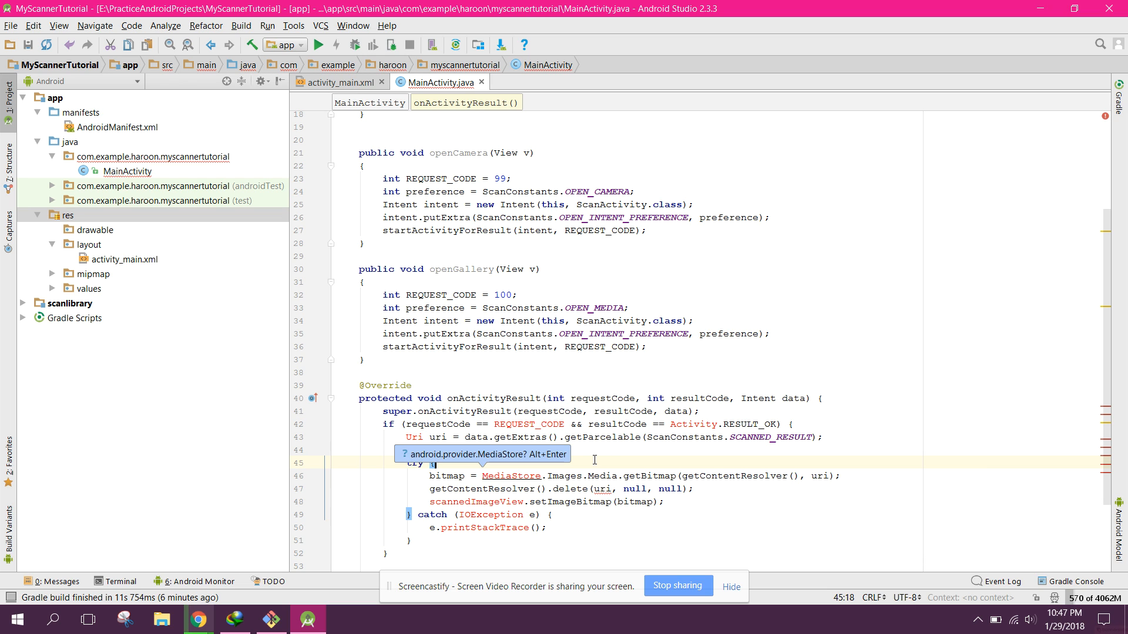
text(Bitmap bitmap = null;)
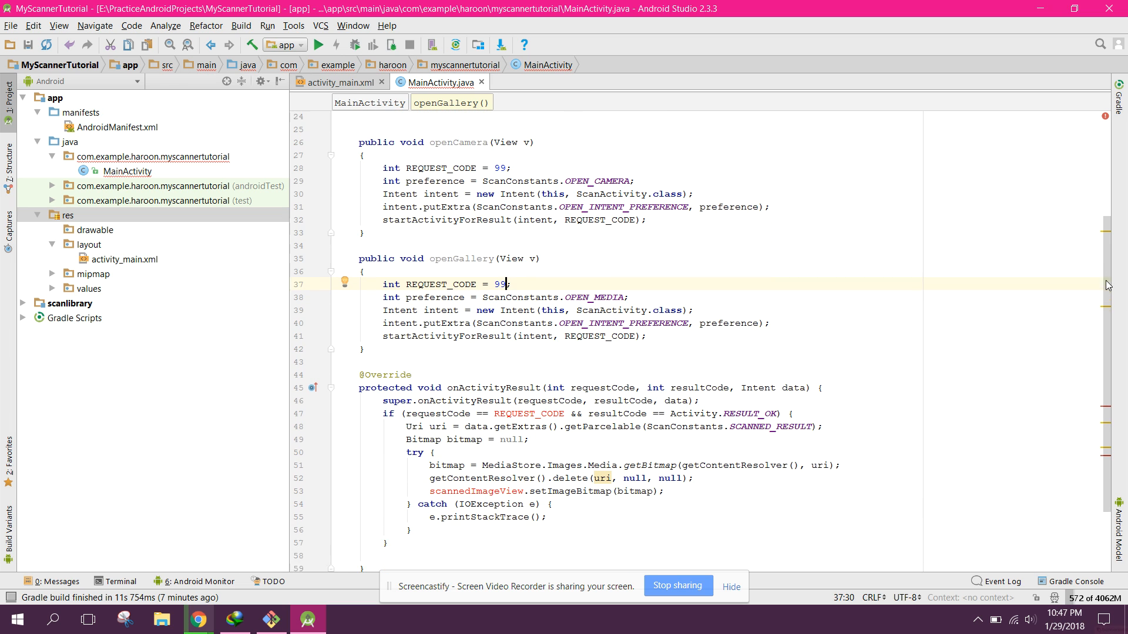
double_click(528, 401)
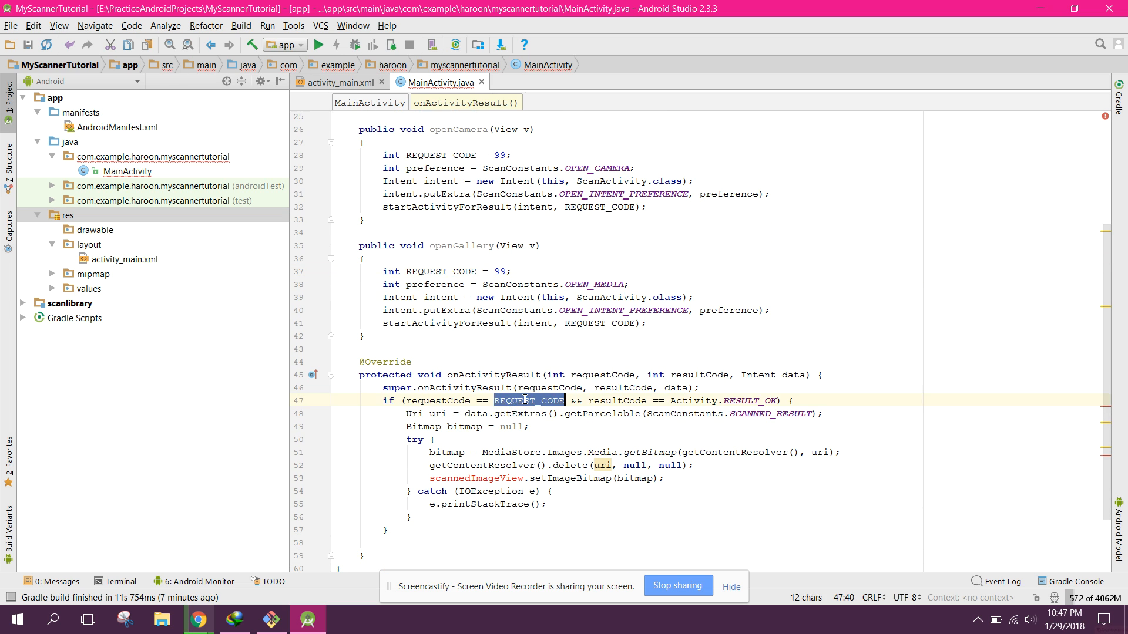
text(99)
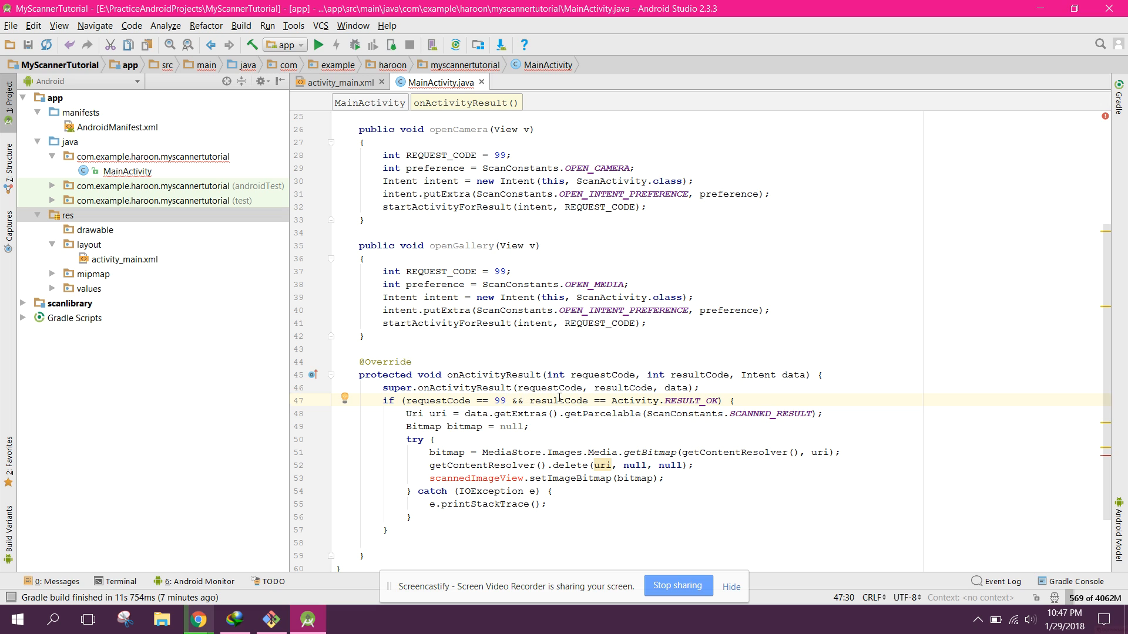
mouse_move(639, 398)
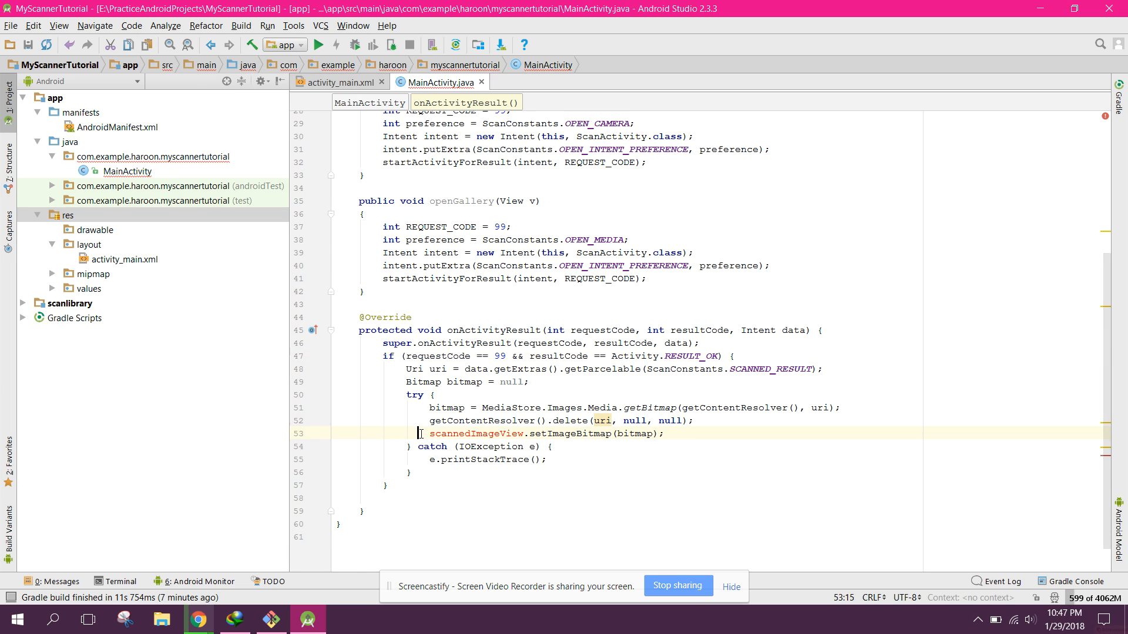
key(ctrl+/)
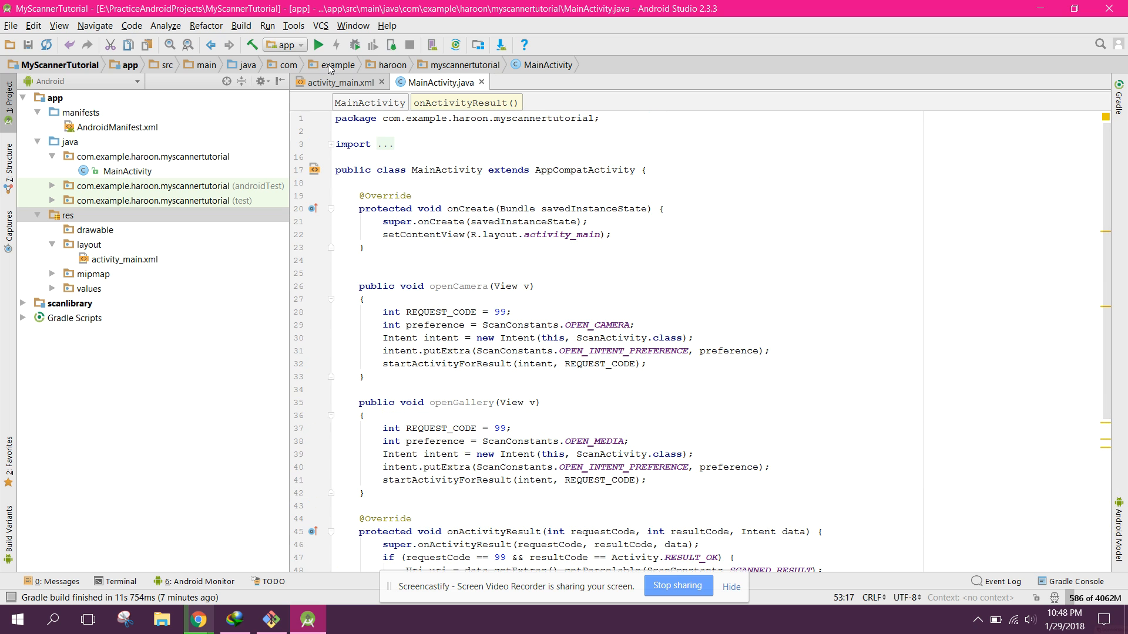
- Add android:onClick="openCamera" to the CAMERA button in activity_main.xml's XML source
click(332, 81)
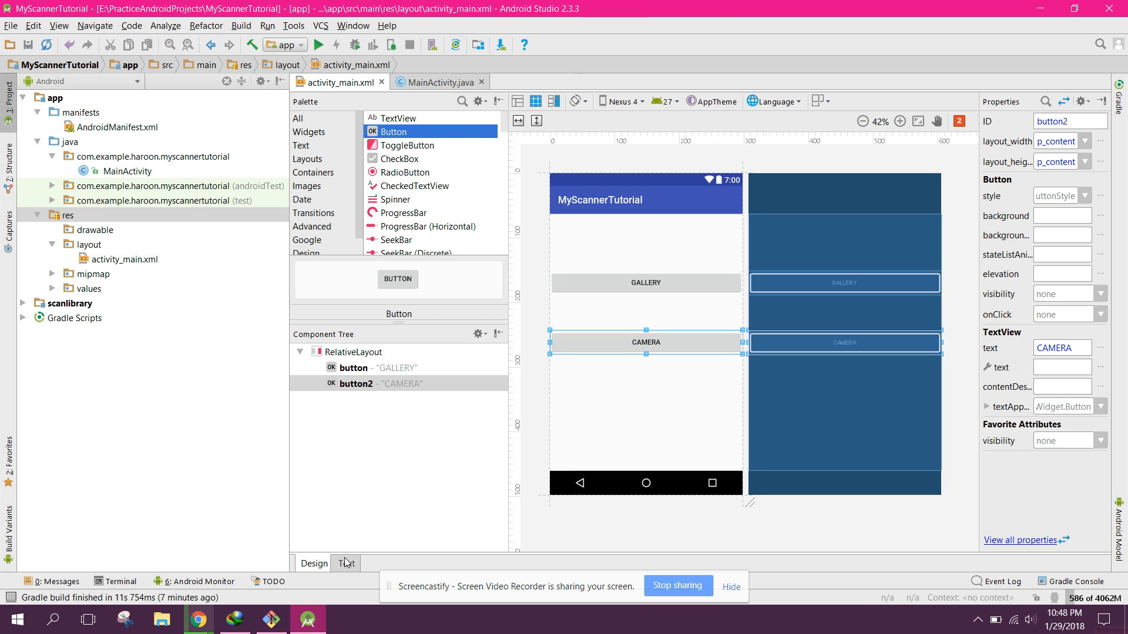
click(346, 563)
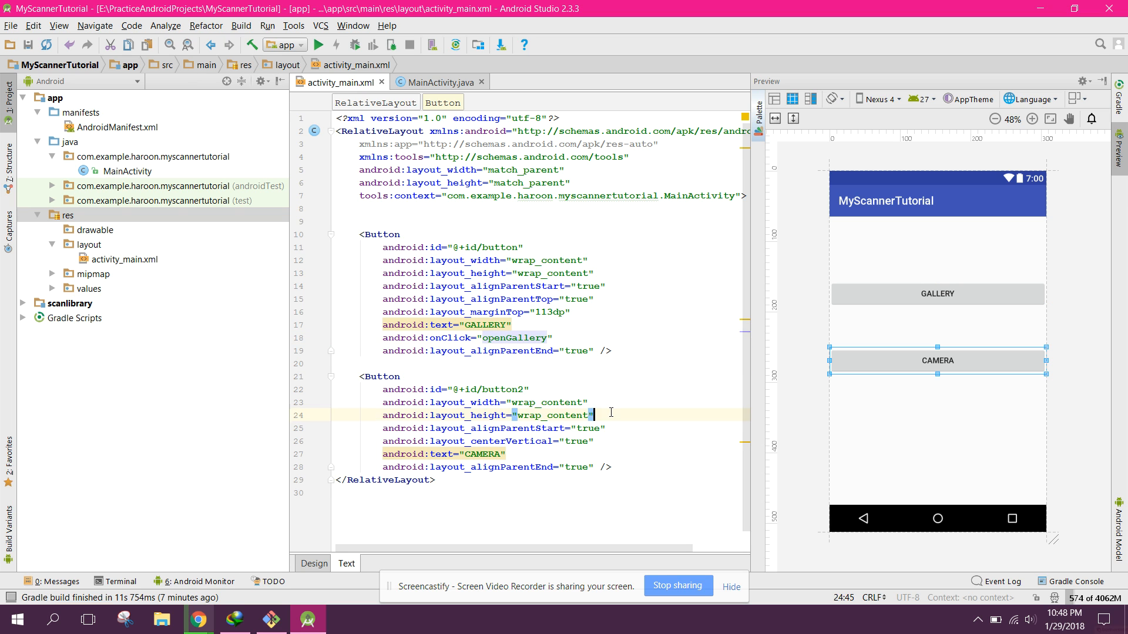
text(android:onClick="")
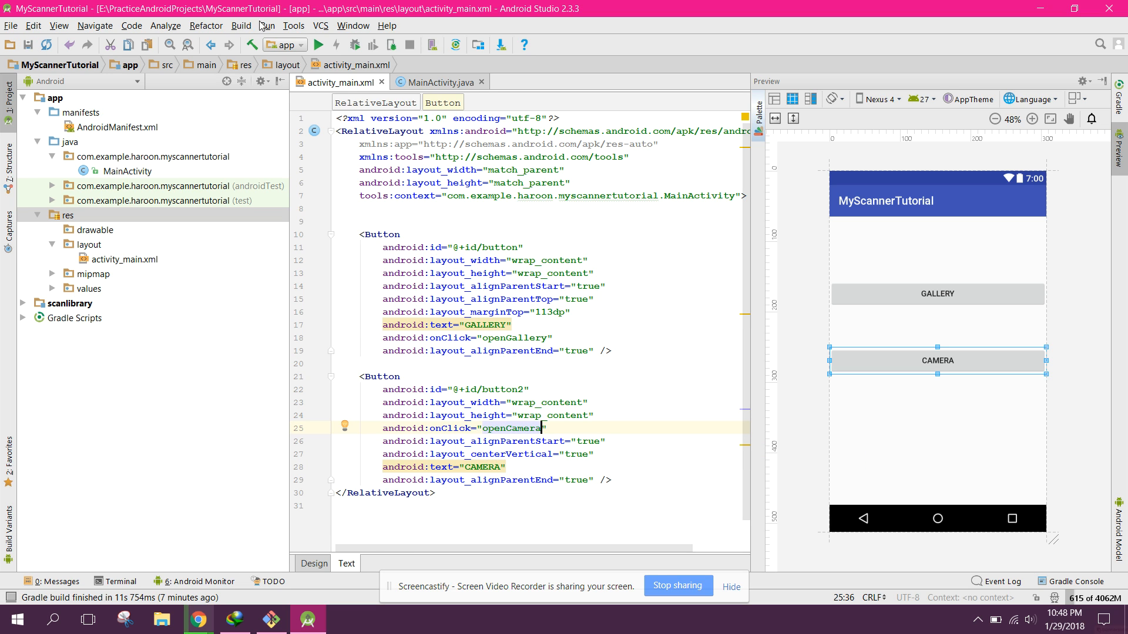
mouse_move(319, 45)
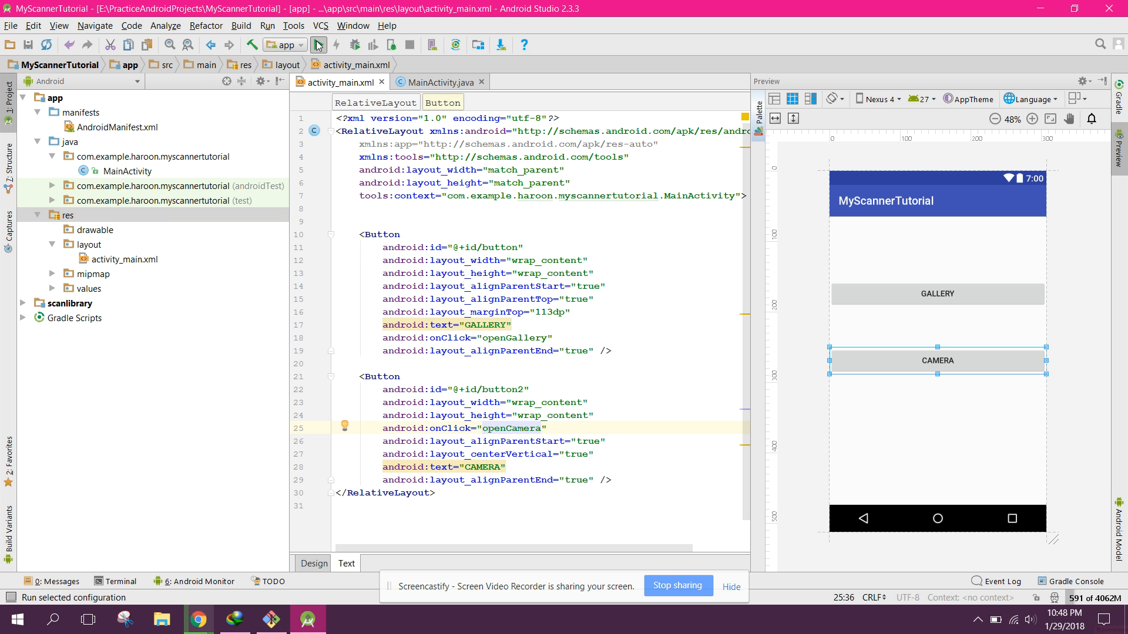
- Deploy the app to the connected phone and tap GALLERY to open the image picker
click(309, 44)
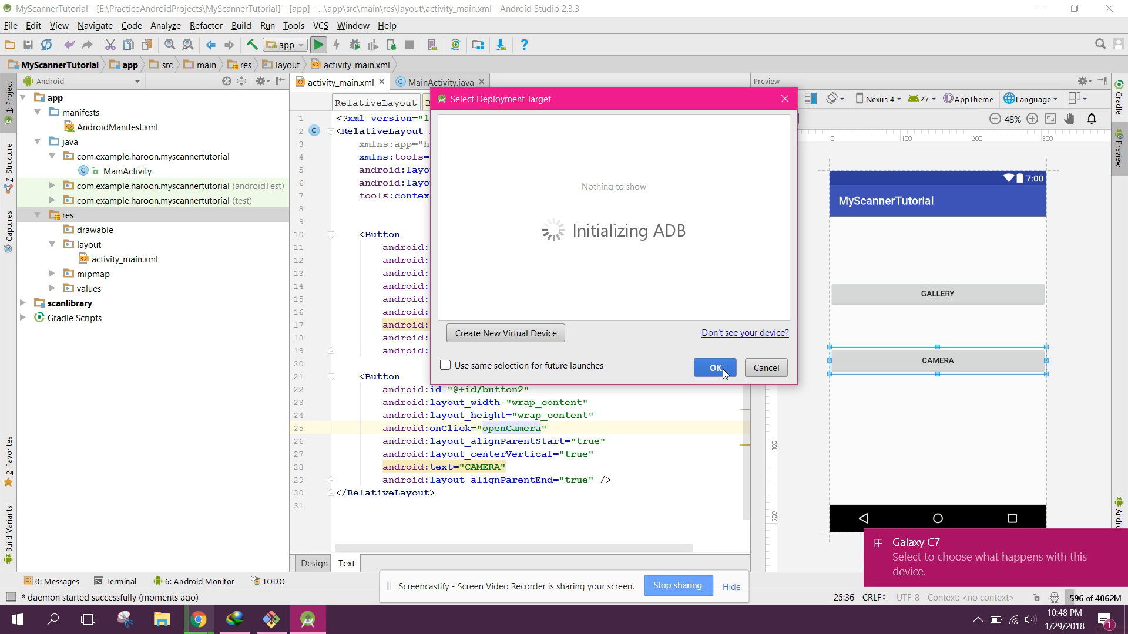
click(712, 368)
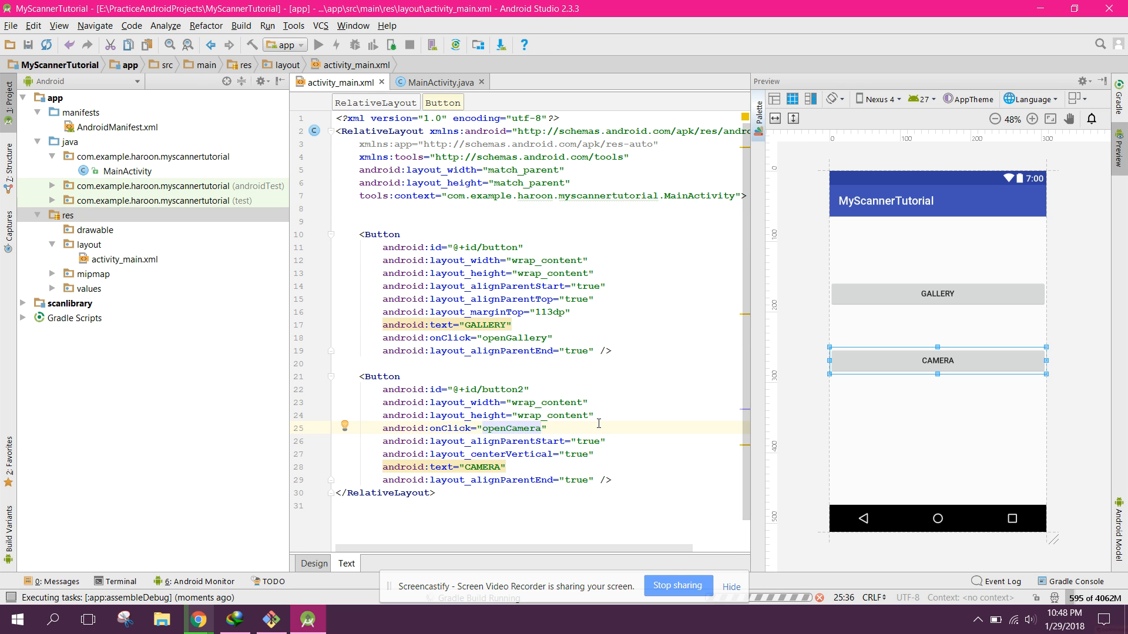
mouse_move(655, 561)
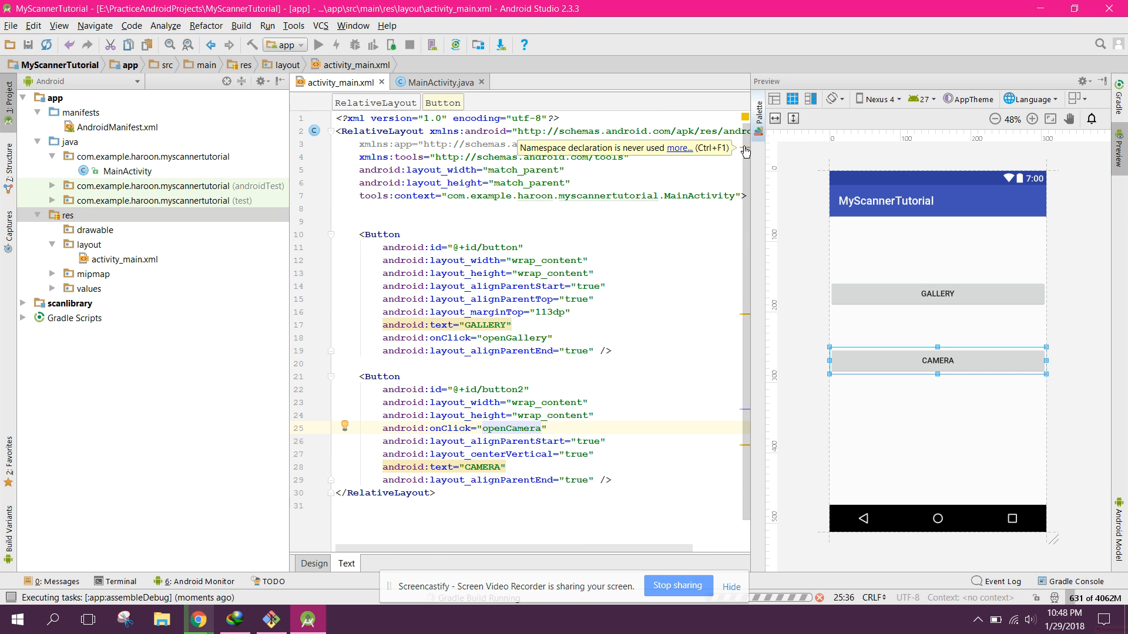
click(313, 564)
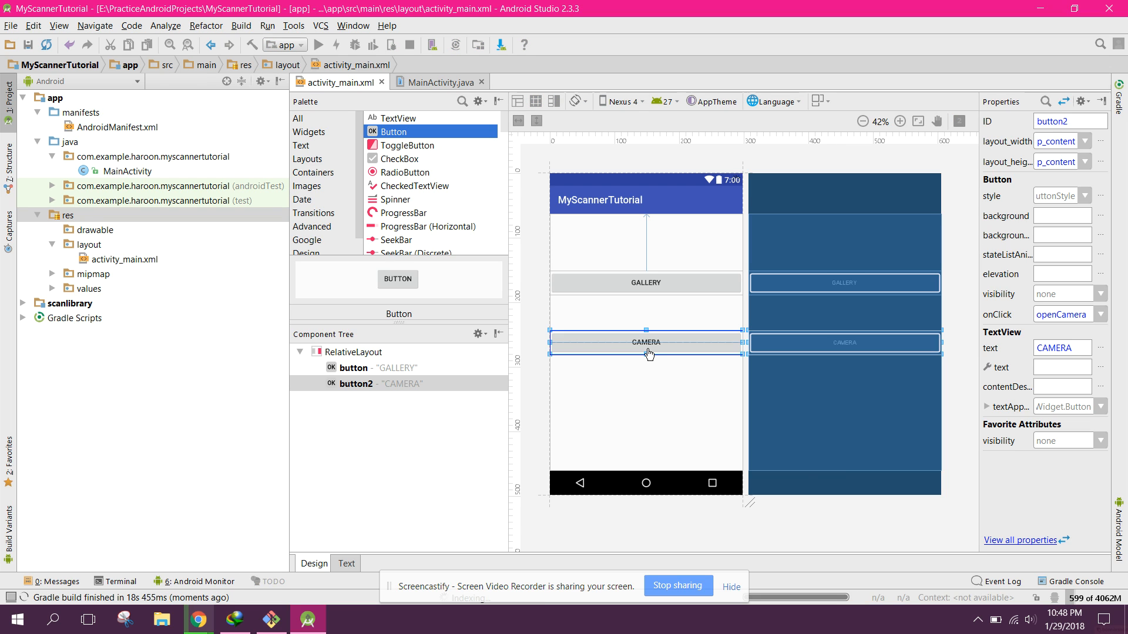
click(318, 45)
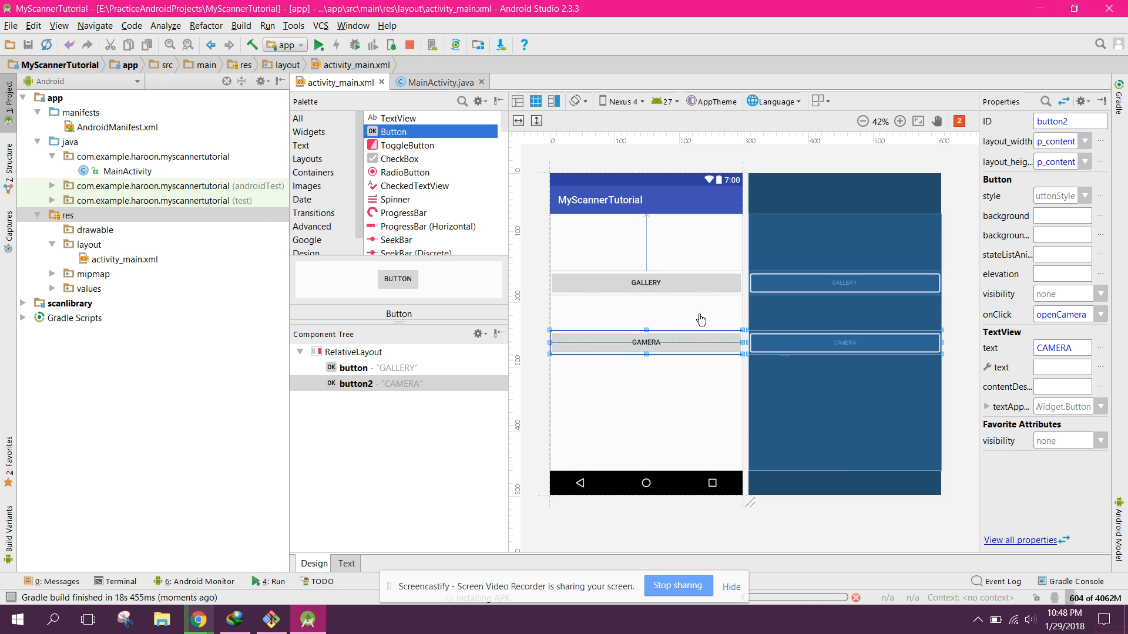
mouse_move(638, 284)
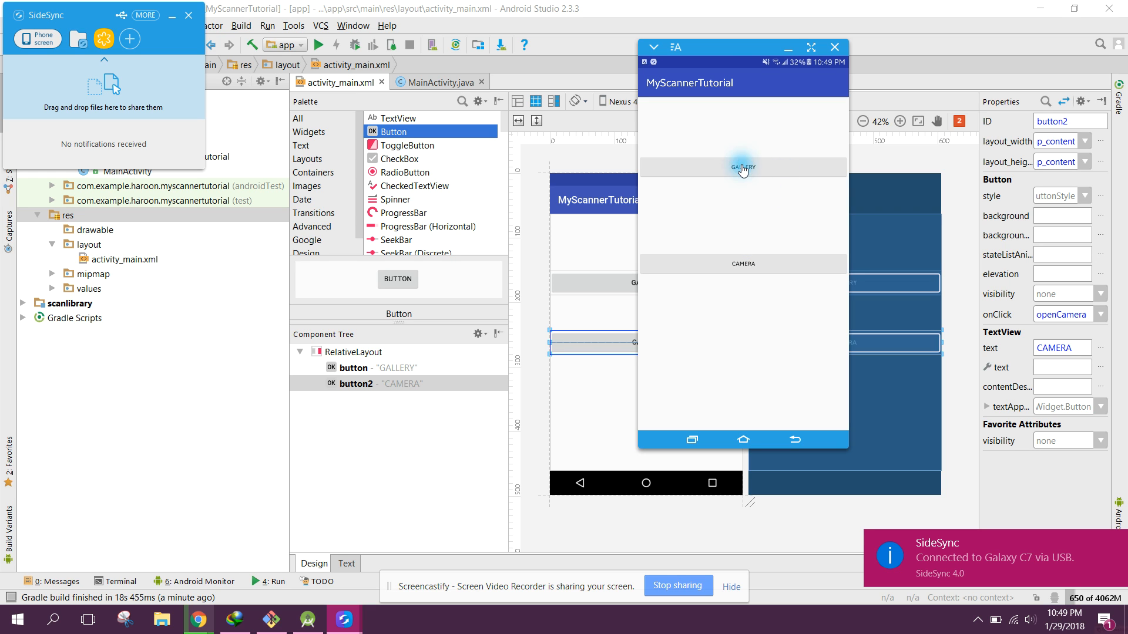
click(742, 167)
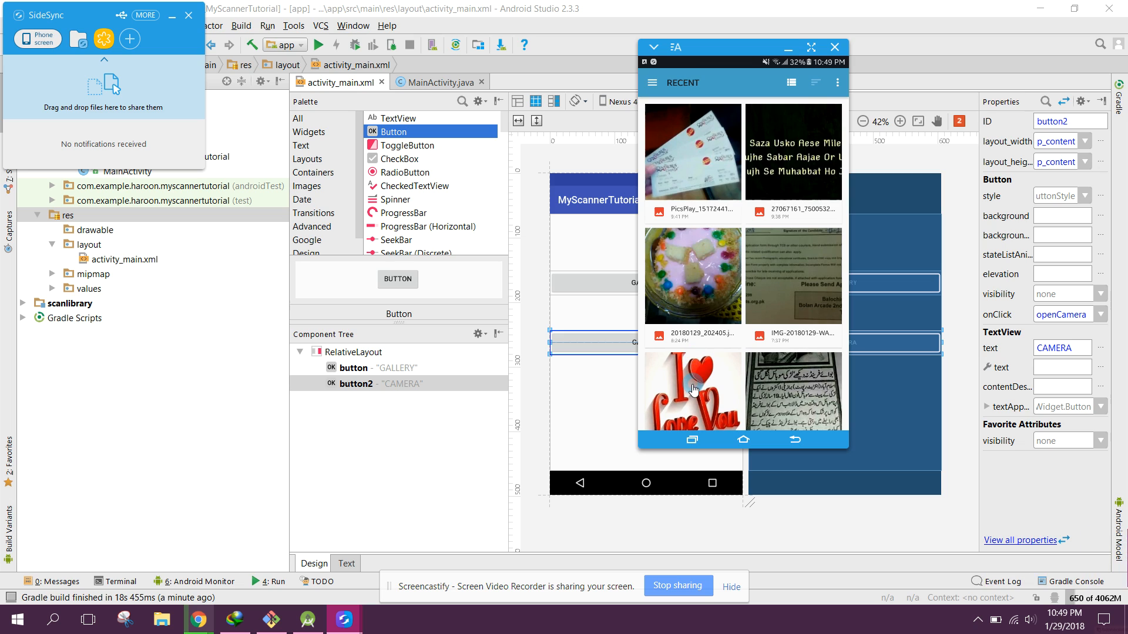
mouse_move(786, 384)
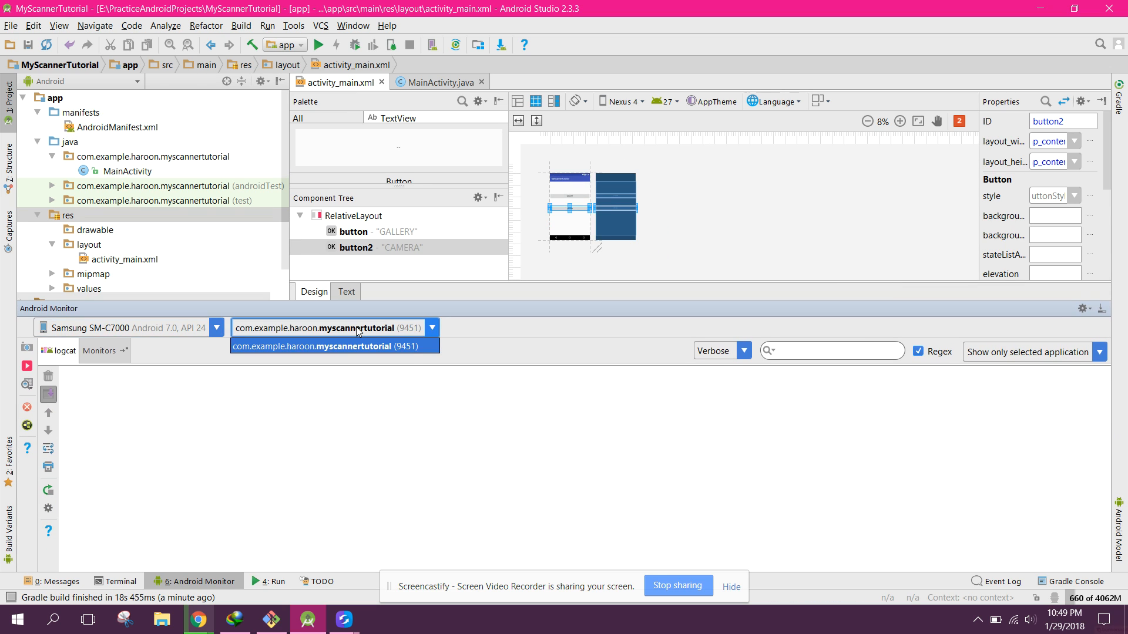
- Select the MyScannerTutorial process in the log monitor and restart the crashed app
click(333, 346)
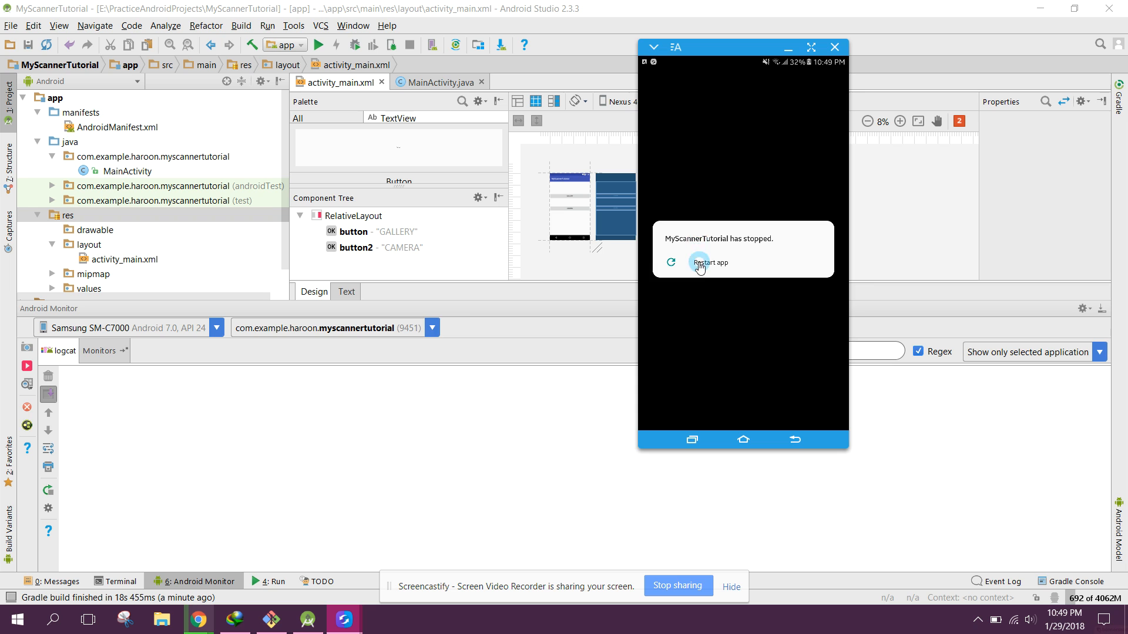
click(708, 263)
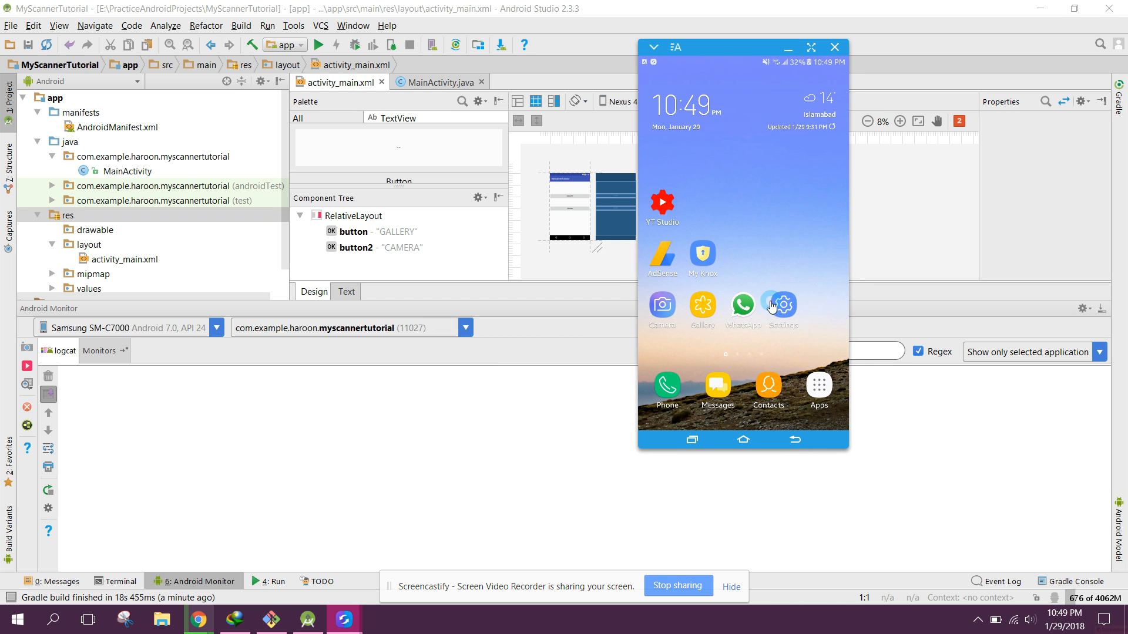
- Browse the phone's installed apps list in Settings, briefly viewing WhatsApp's info page
click(781, 305)
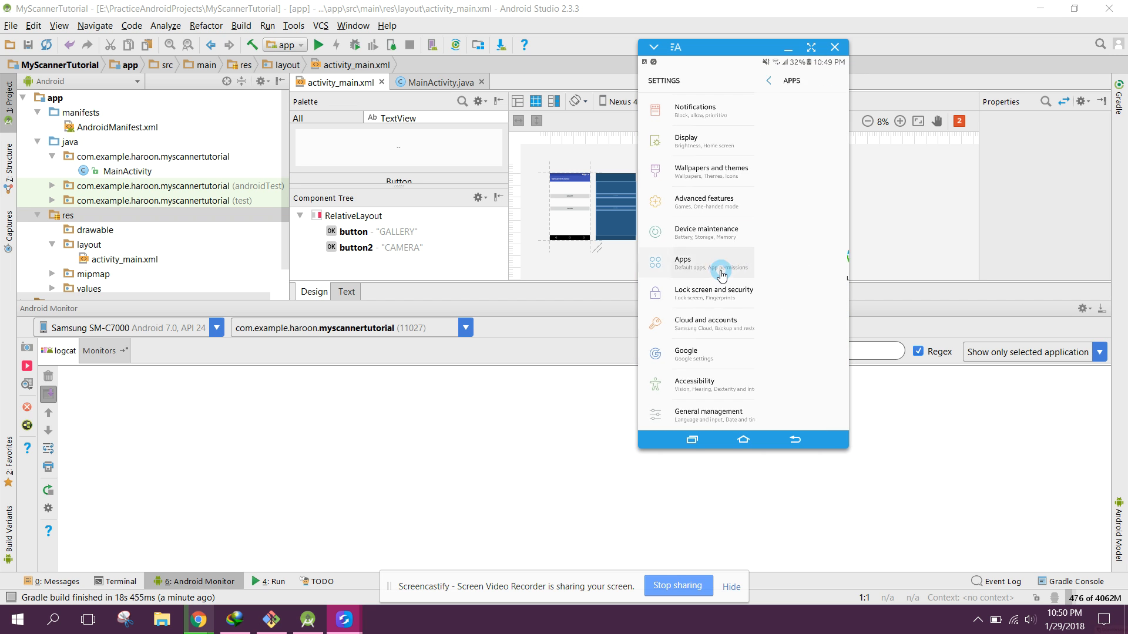
click(721, 268)
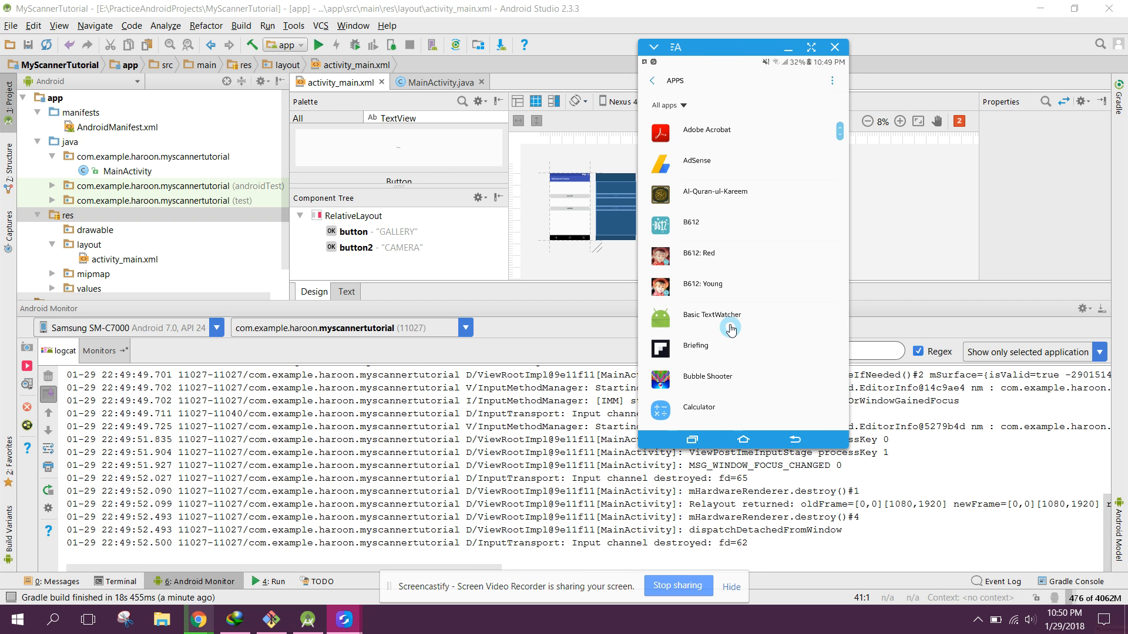
scroll(down, 3)
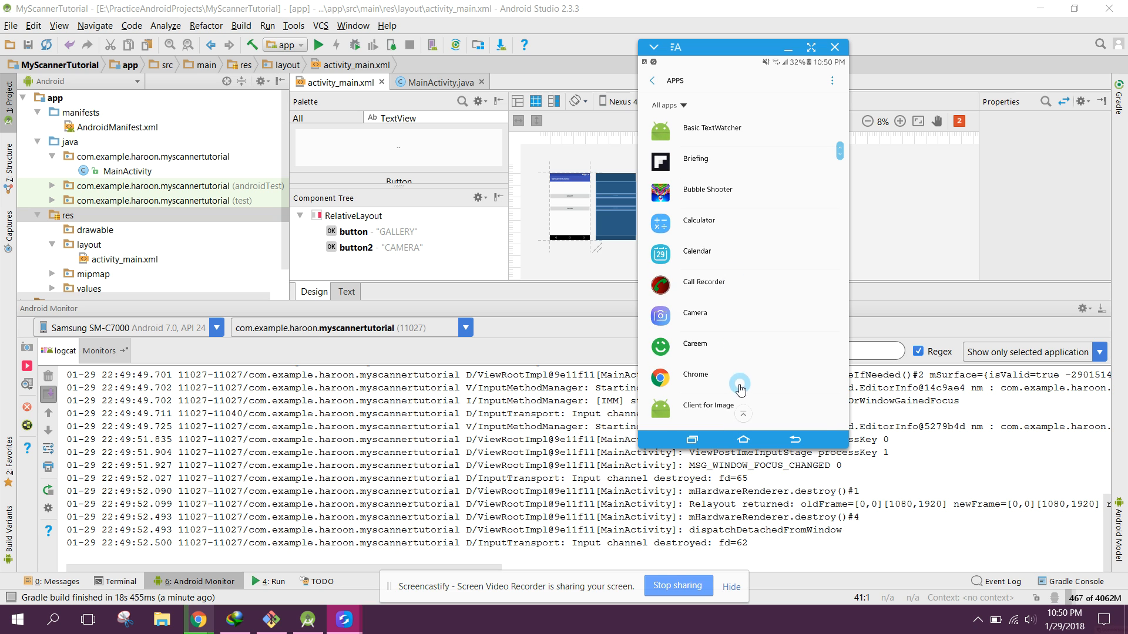
scroll(down, 3)
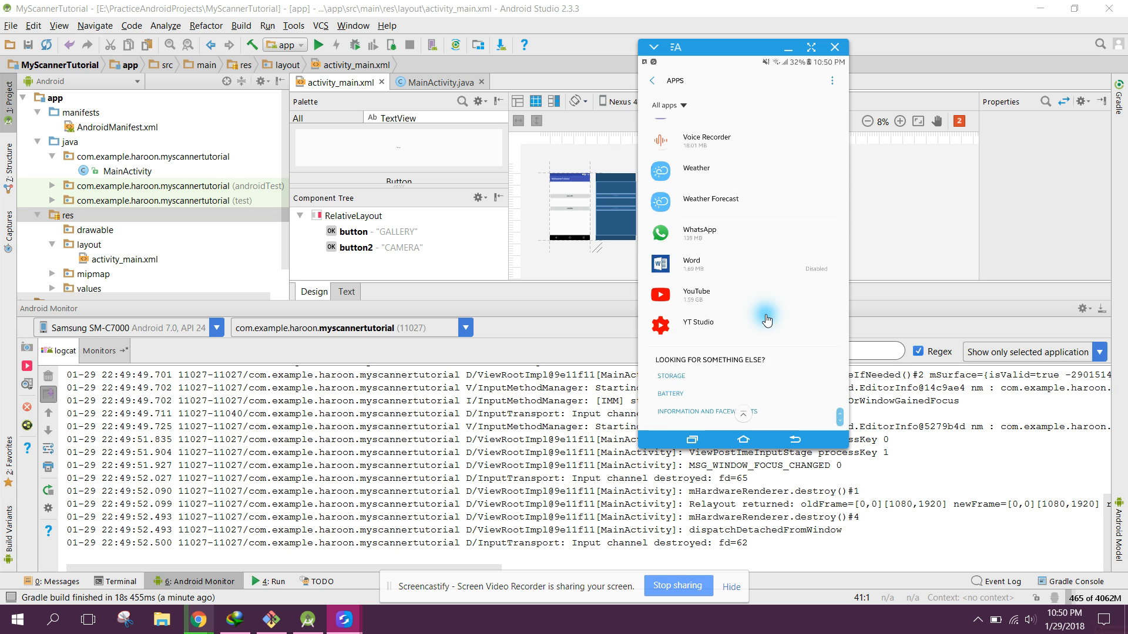
click(698, 233)
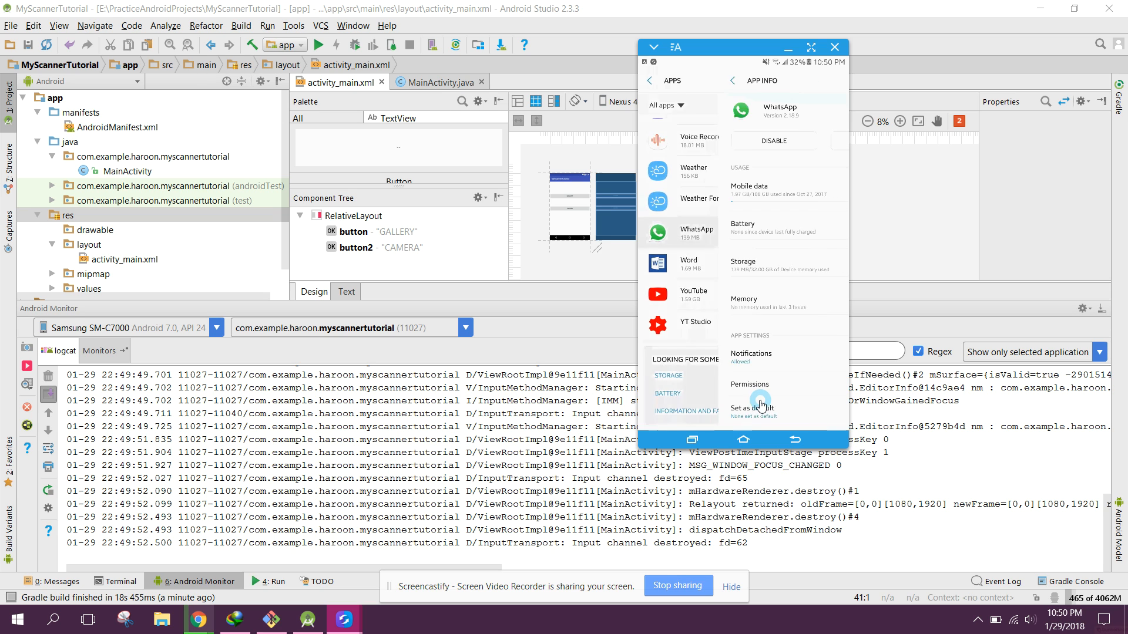
click(651, 81)
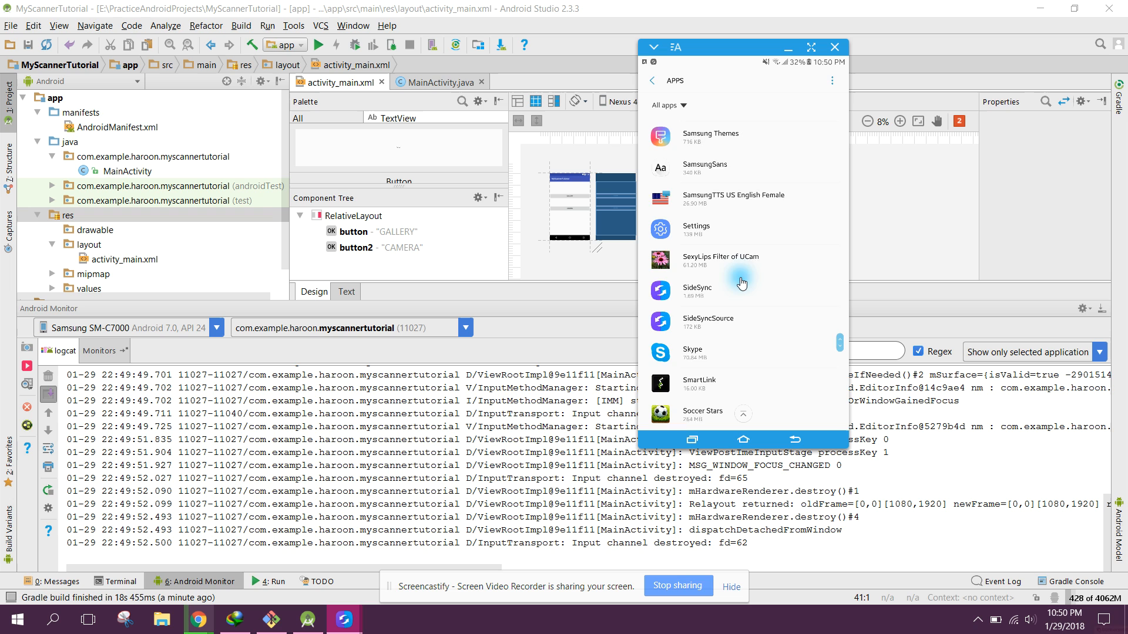
scroll(down, 3)
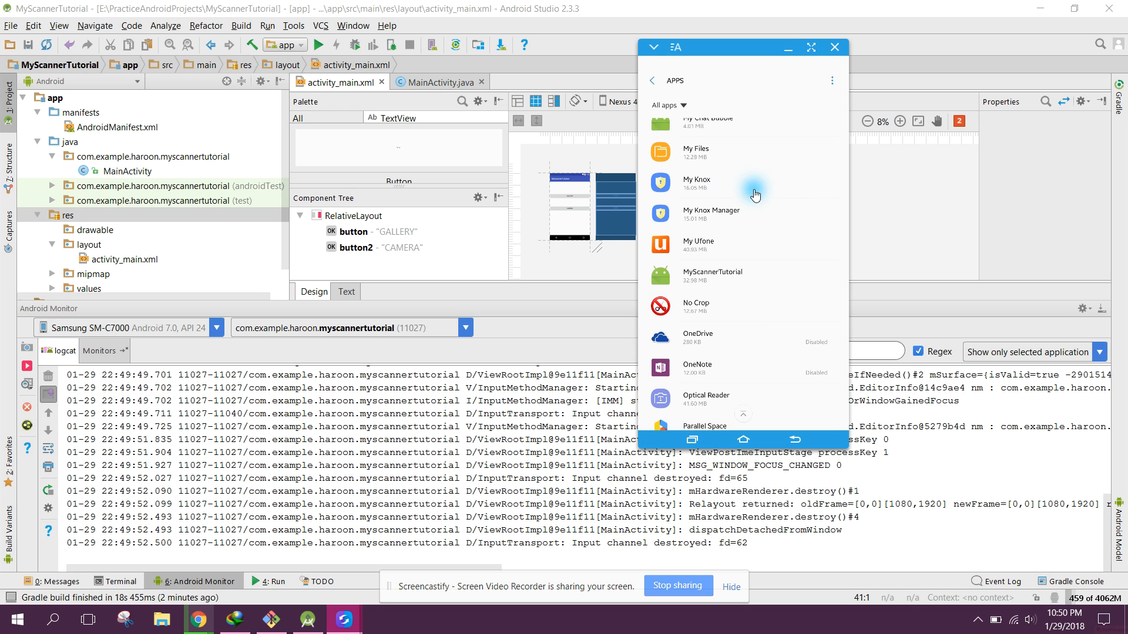
- Check MyScannerTutorial's permissions, Camera and Storage off, then back out to the app drawer
click(712, 276)
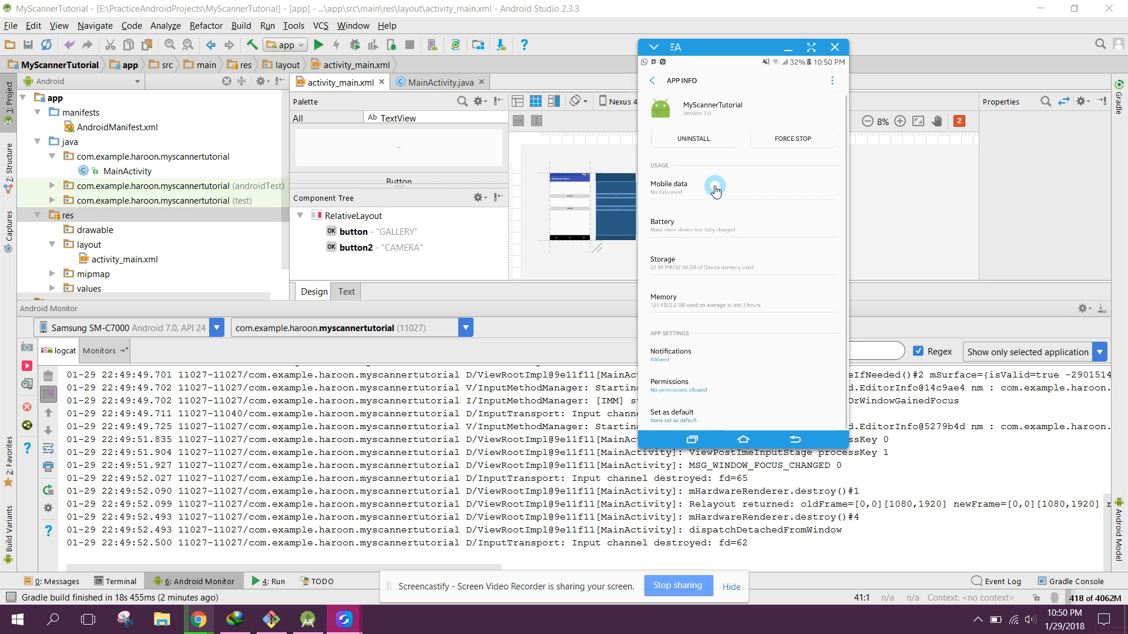
click(668, 385)
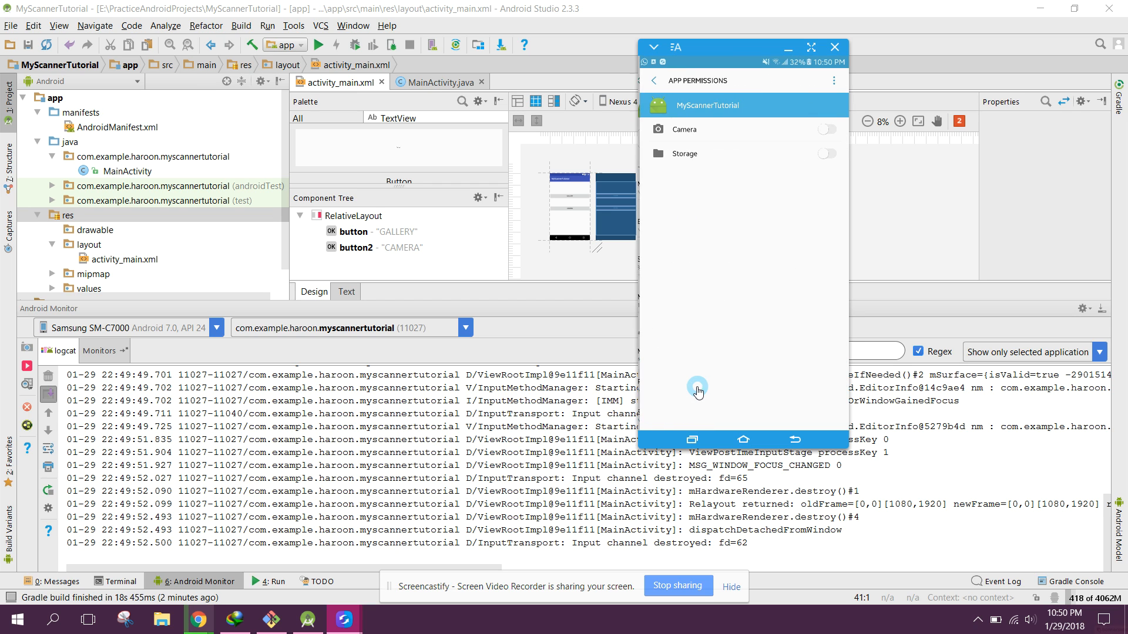
click(826, 129)
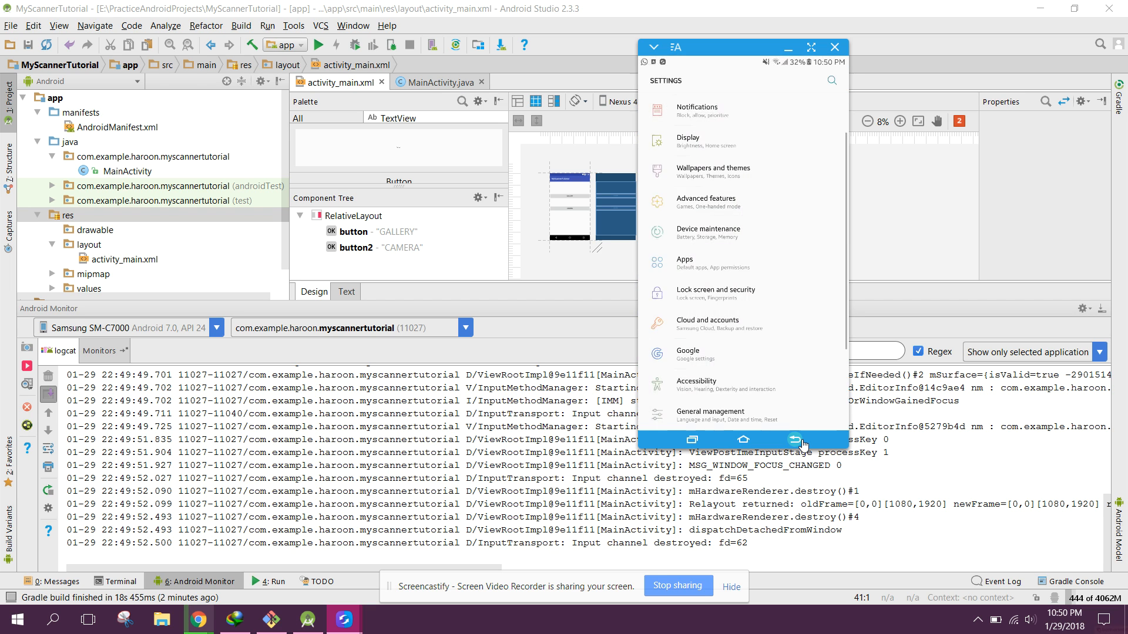
click(794, 439)
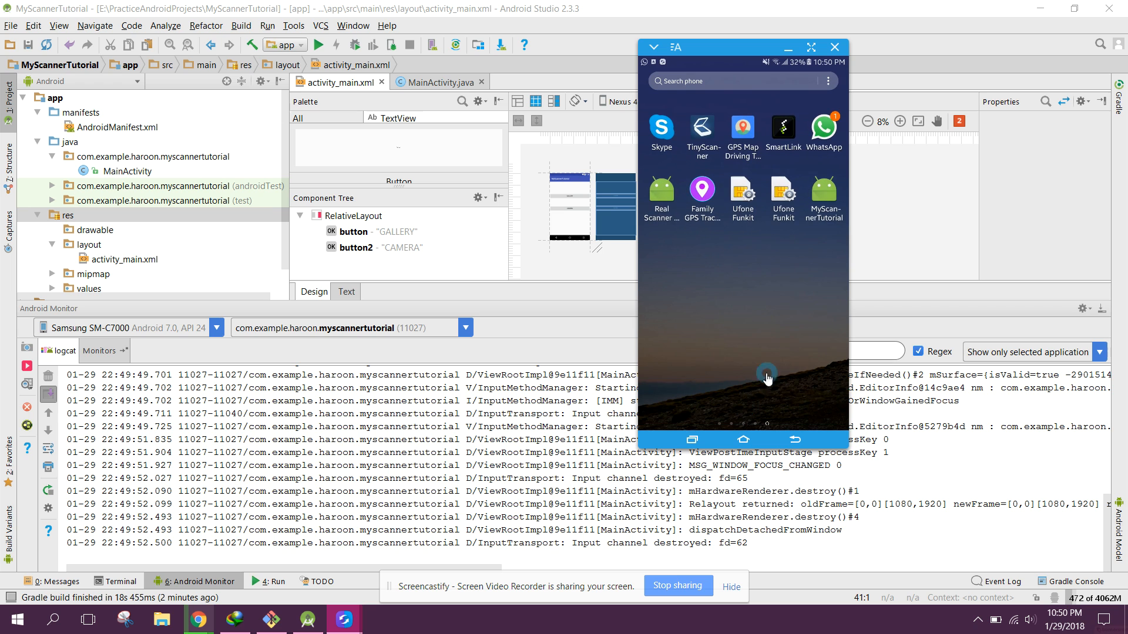
- Launch MyScannerTutorial, pick the newspaper photo from the gallery, and adjust the crop boundary
click(824, 194)
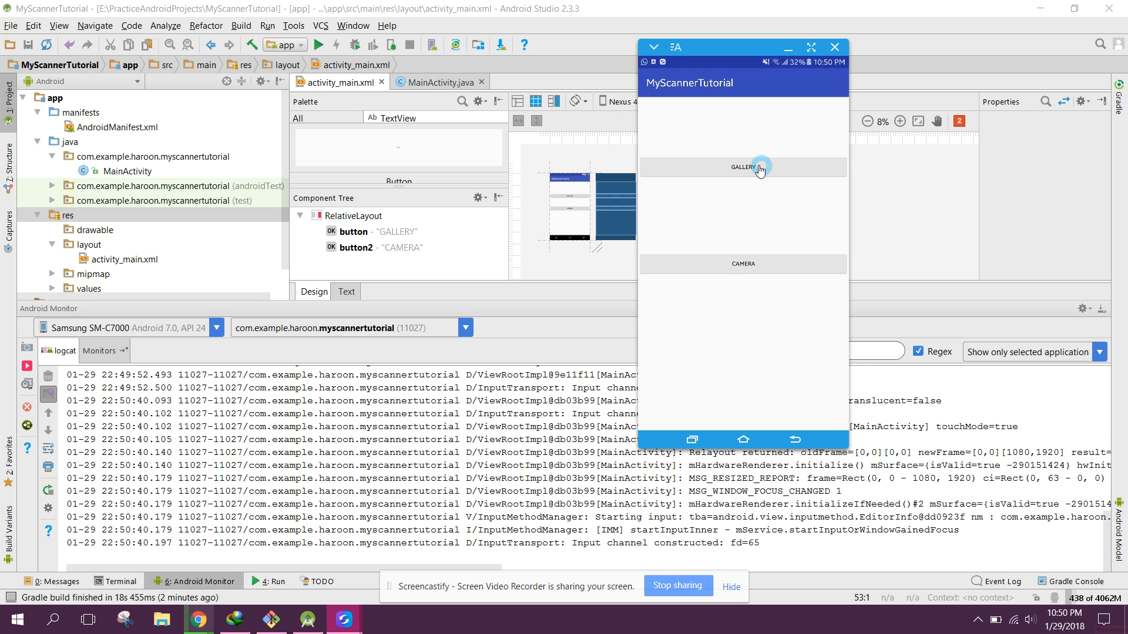
click(741, 167)
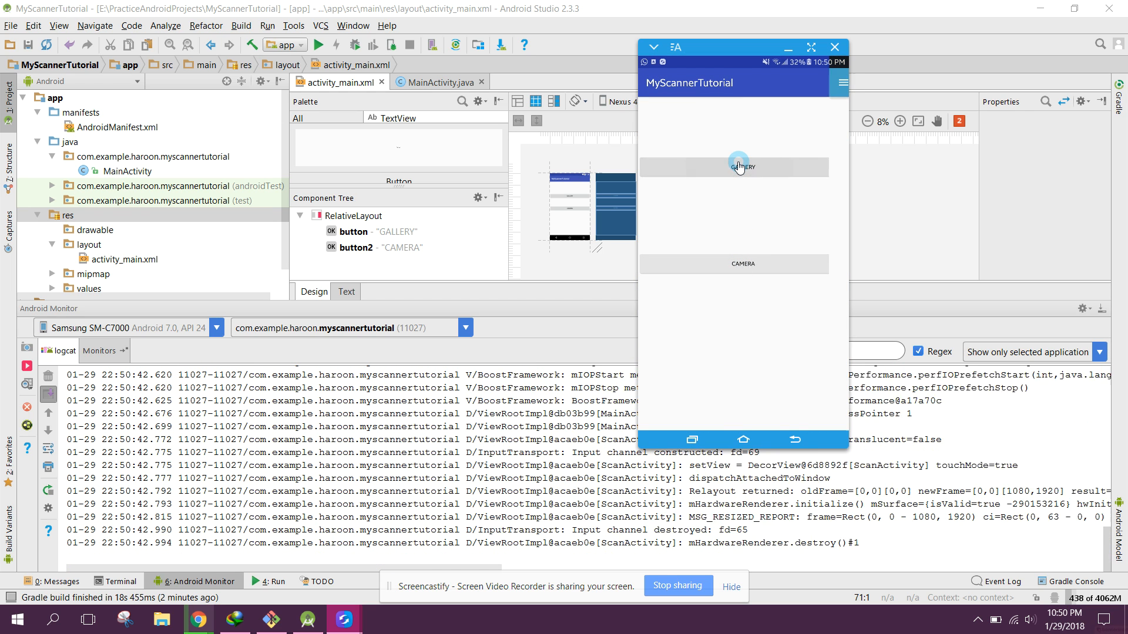
click(741, 167)
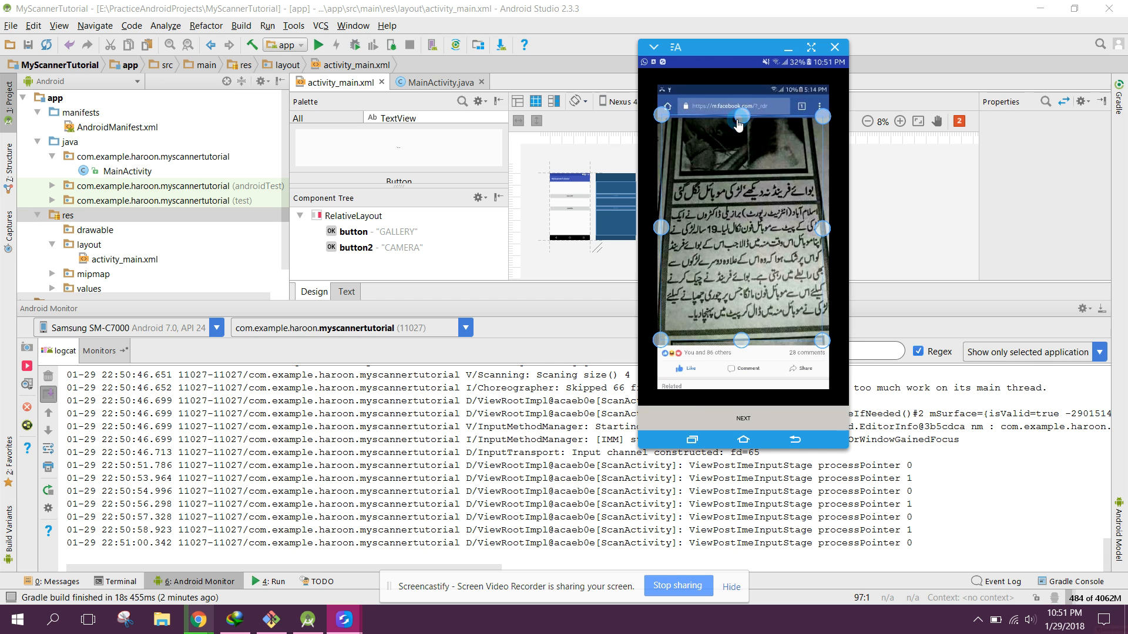
click(743, 419)
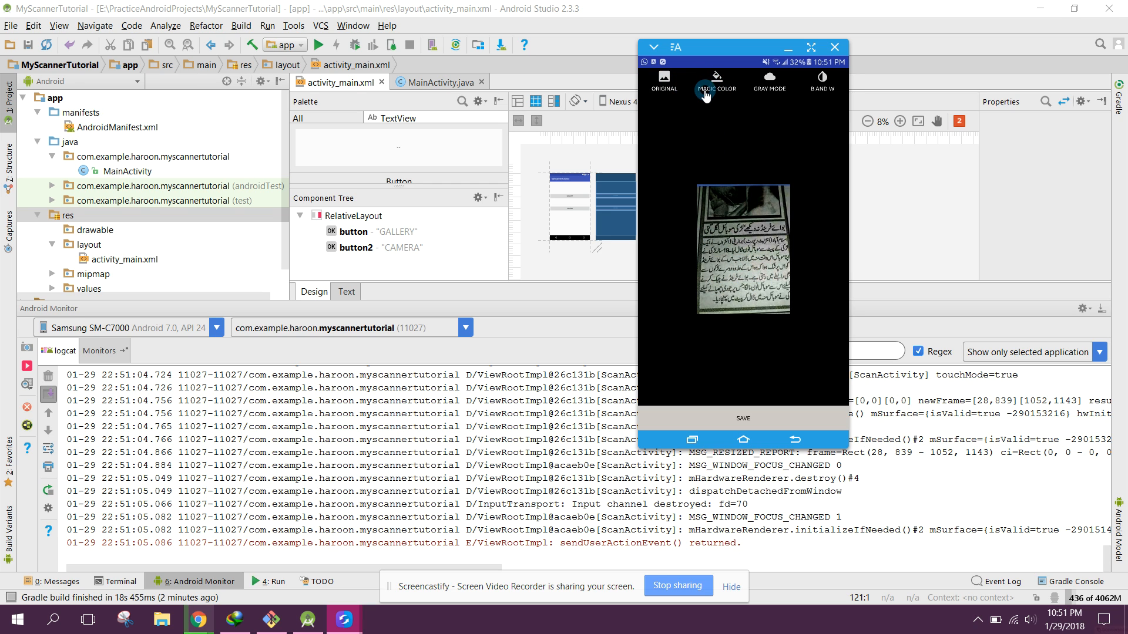
- Cycle the scan through Magic Color, Gray, B and W, Gray, Original, then save it
click(715, 82)
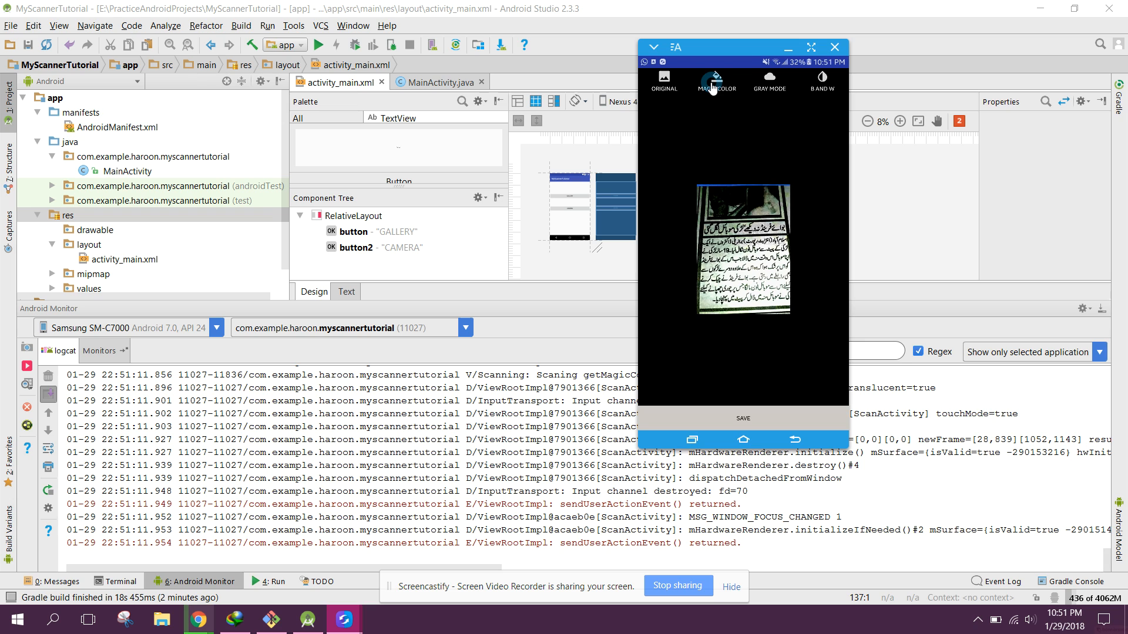
click(769, 81)
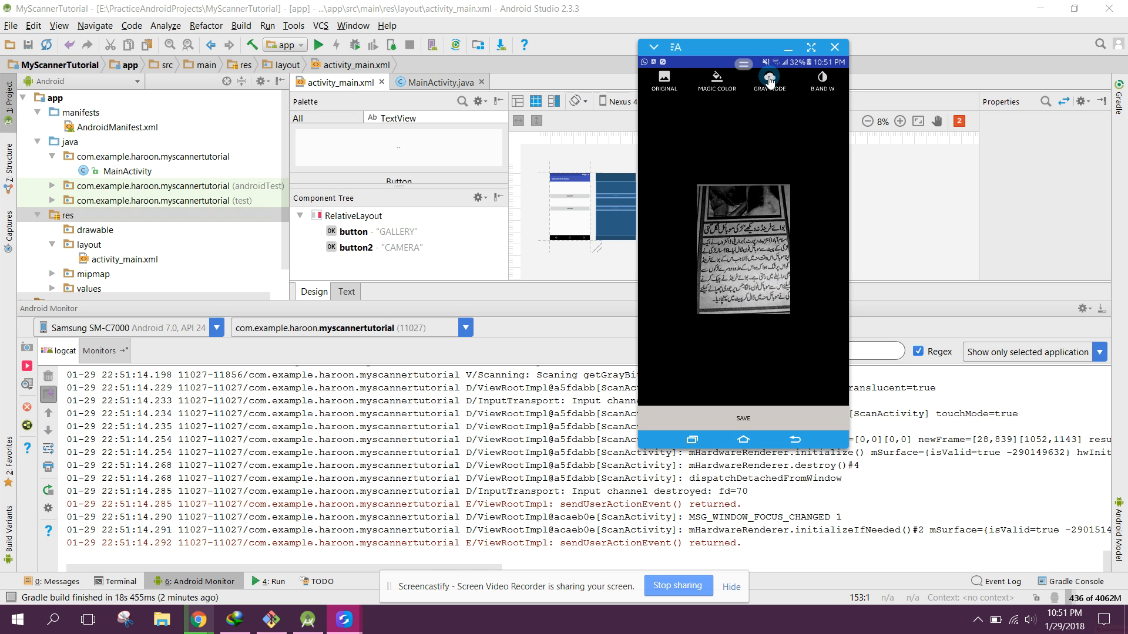
click(821, 80)
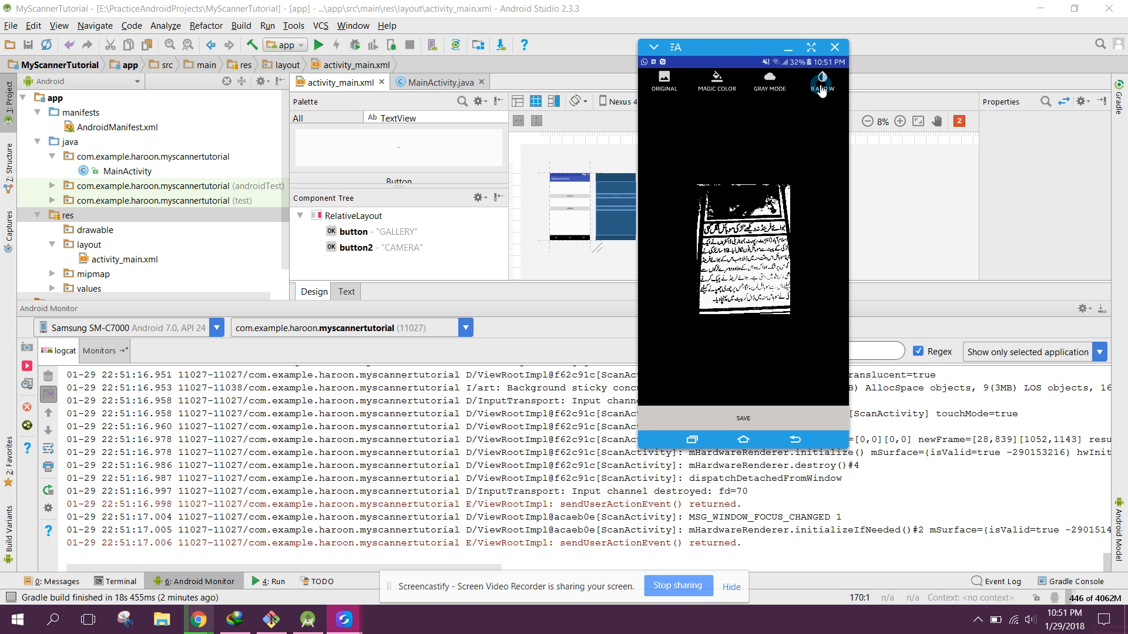
click(769, 79)
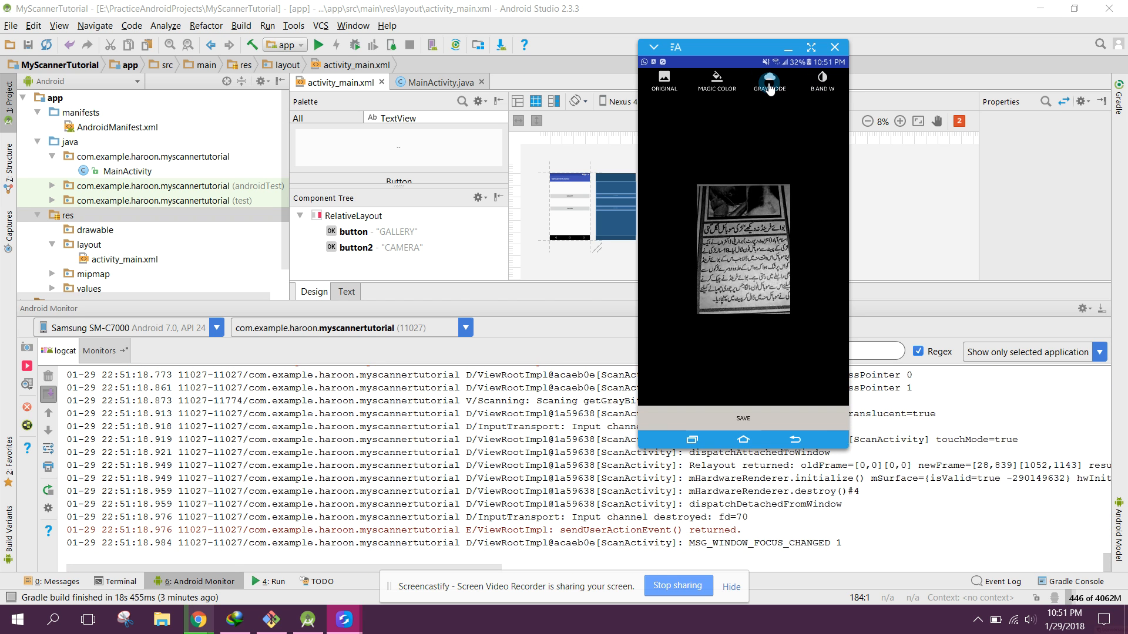
click(662, 80)
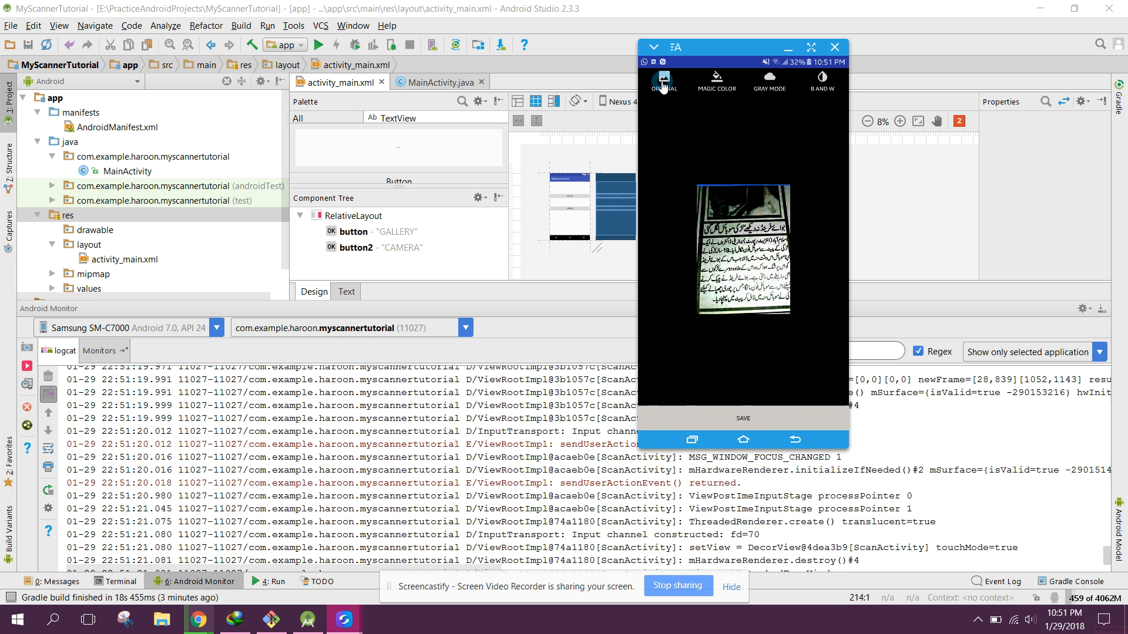
click(743, 418)
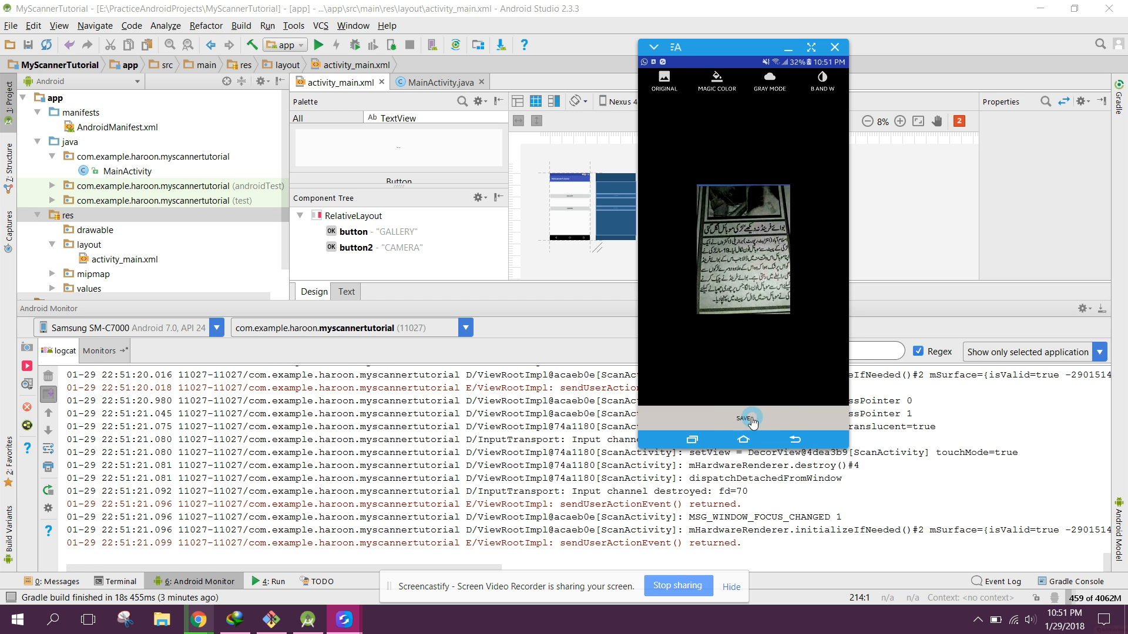
click(748, 420)
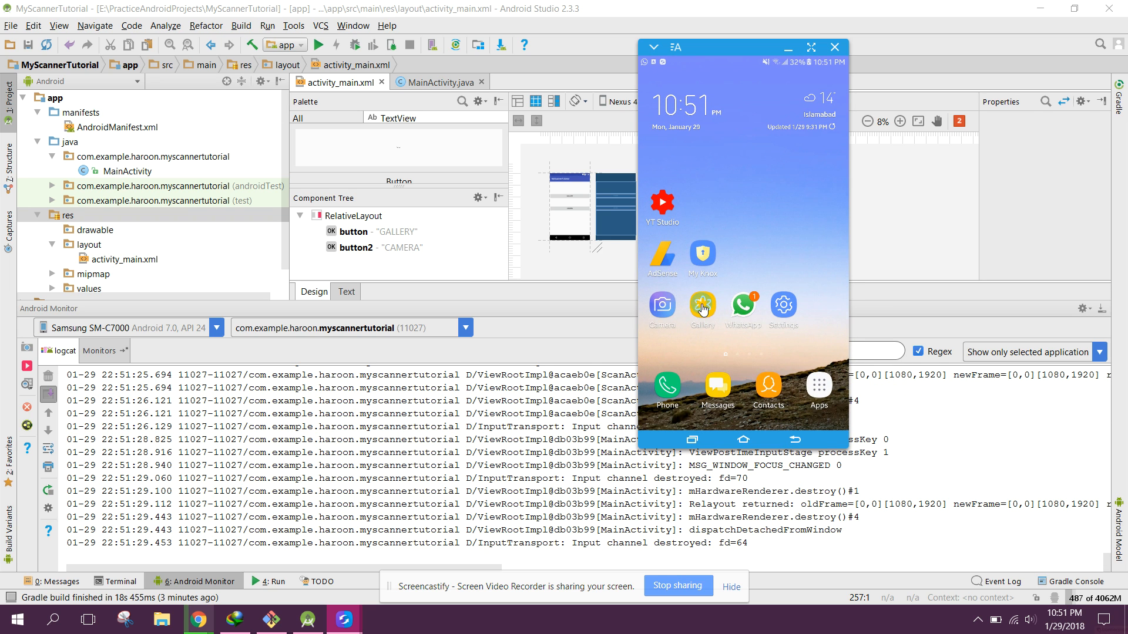
- Launch MyScannerTutorial, photograph the laptop keyboard with the camera, and accept the shot
click(819, 387)
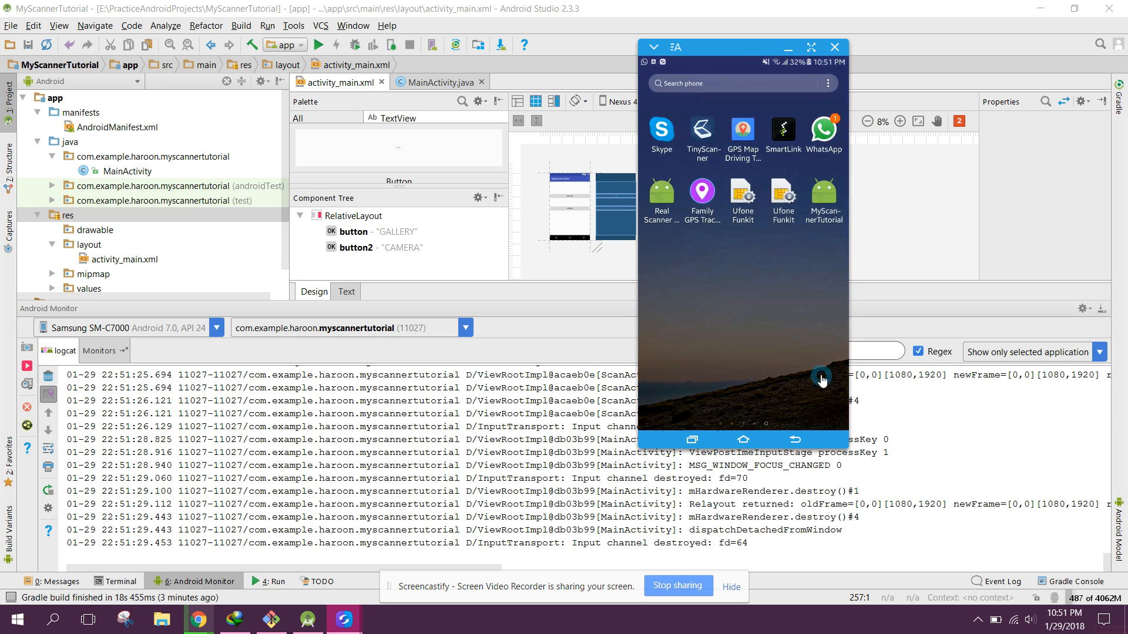
click(824, 194)
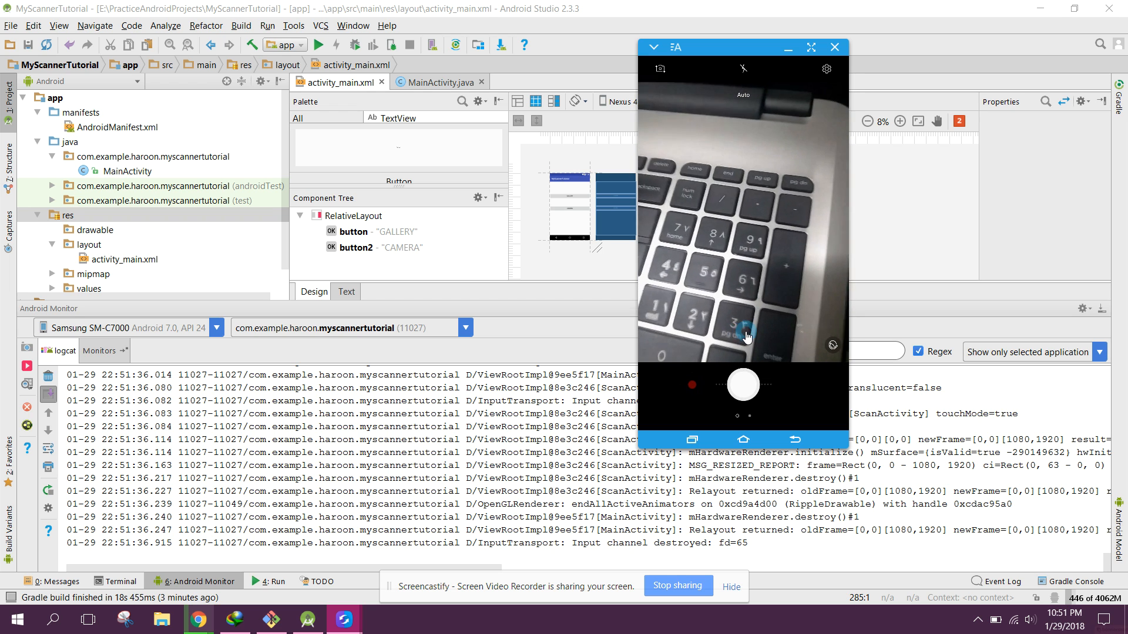
click(742, 384)
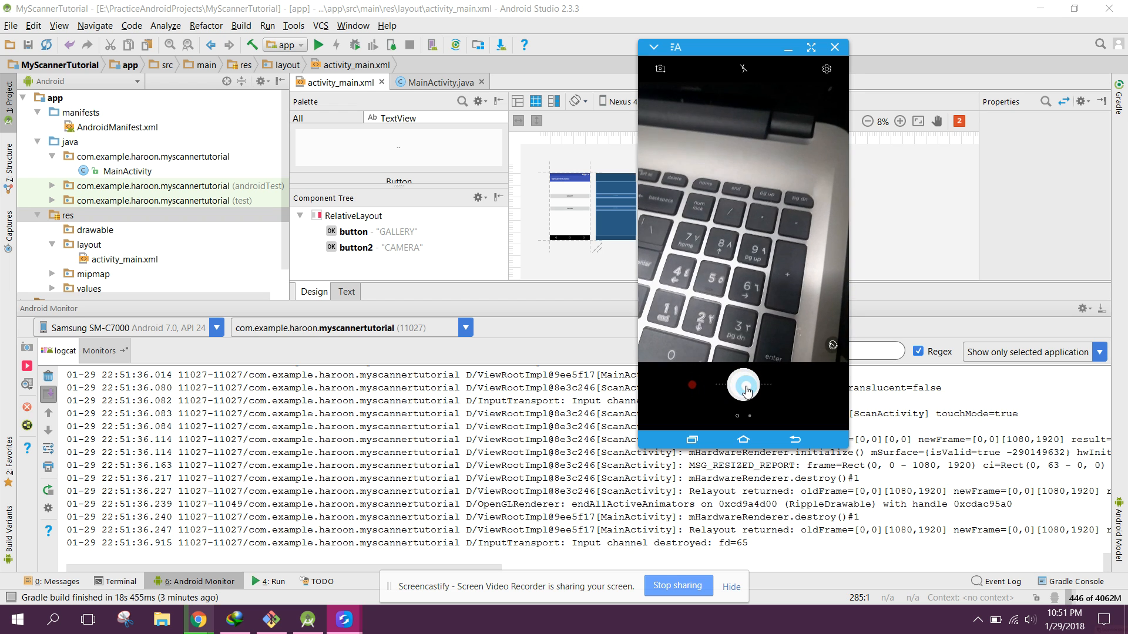
click(742, 385)
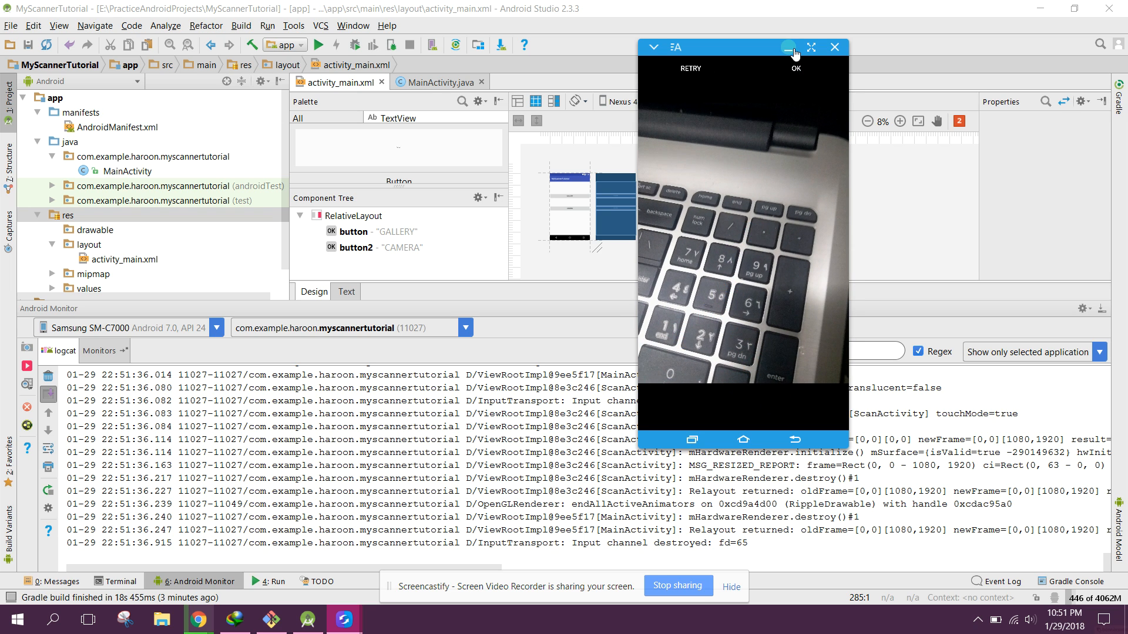
click(794, 69)
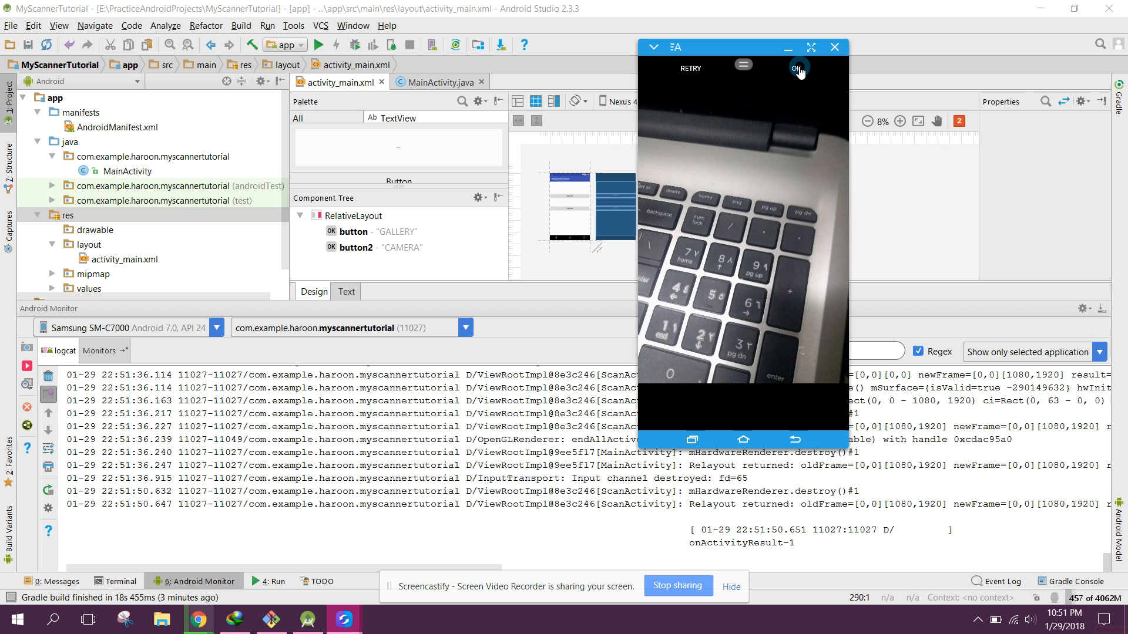
click(797, 70)
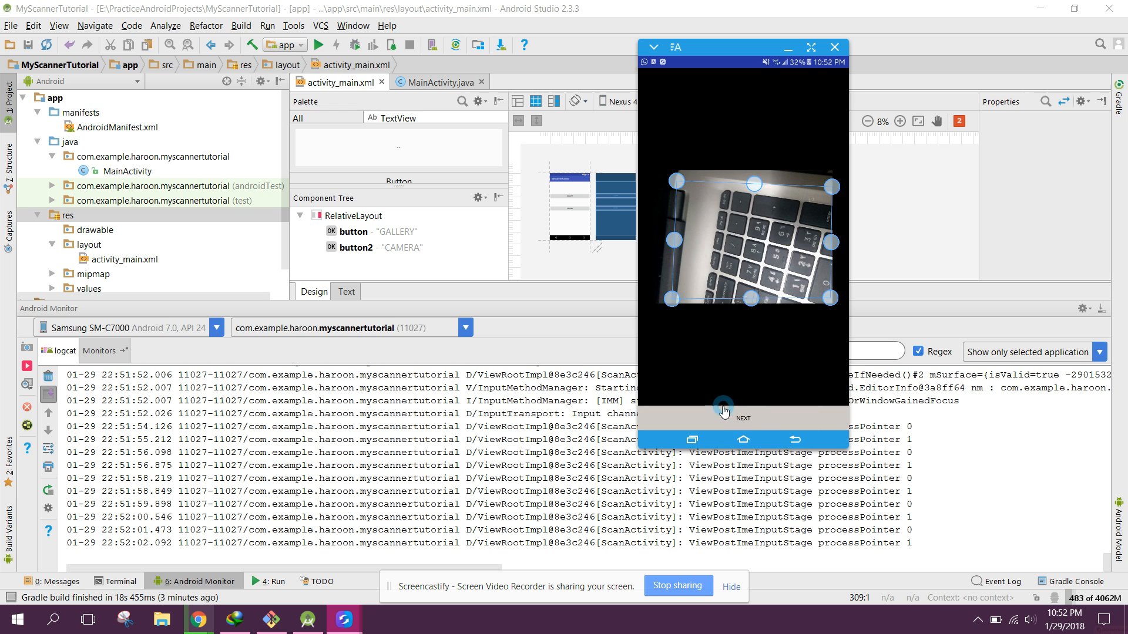
- Confirm the crop, then apply Magic Color, Gray Mode, and Magic Color again to the keyboard scan
click(744, 411)
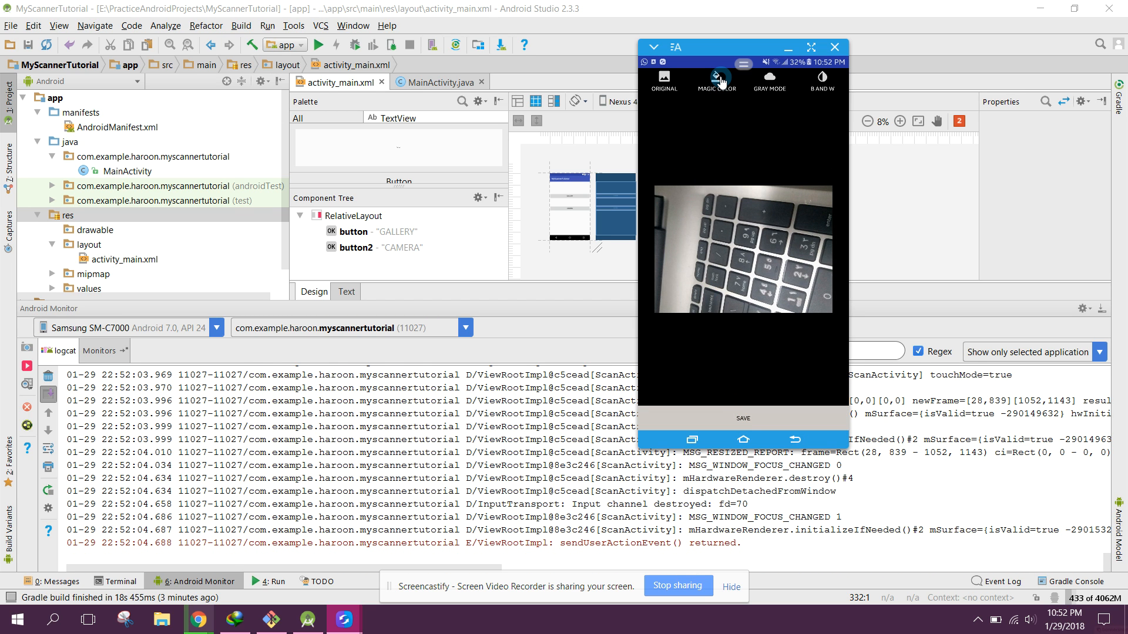
click(769, 79)
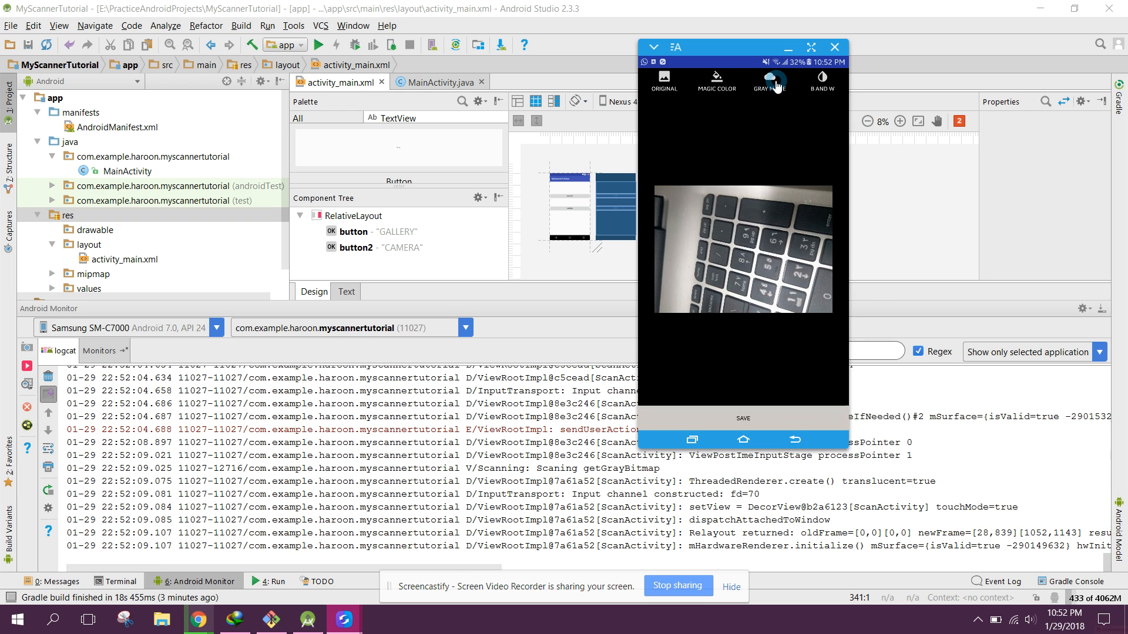
click(822, 81)
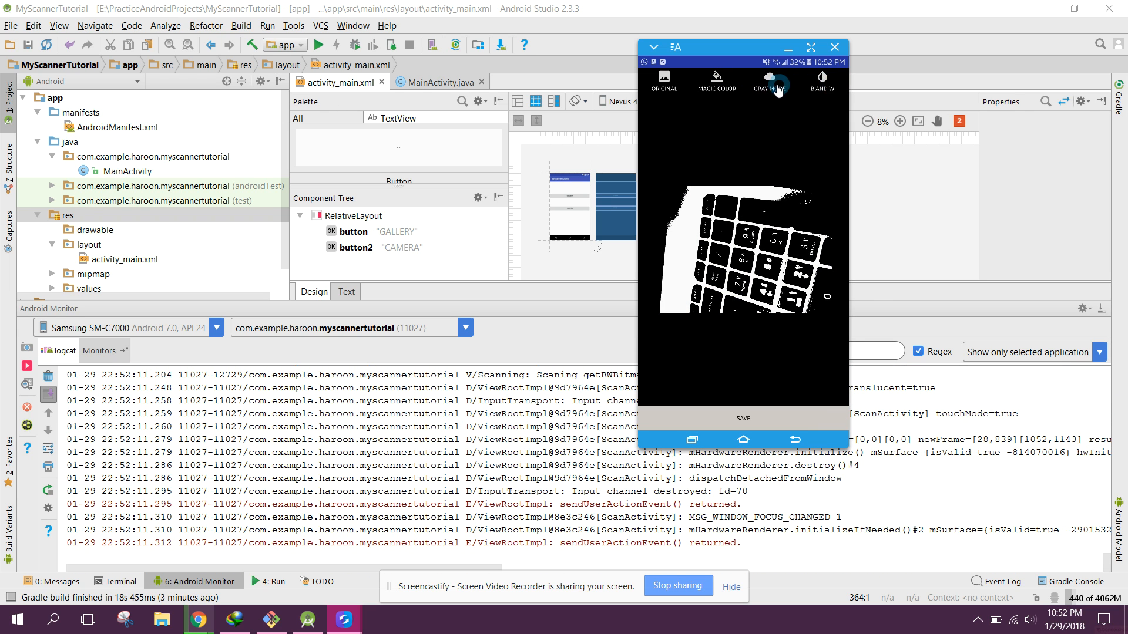
click(715, 81)
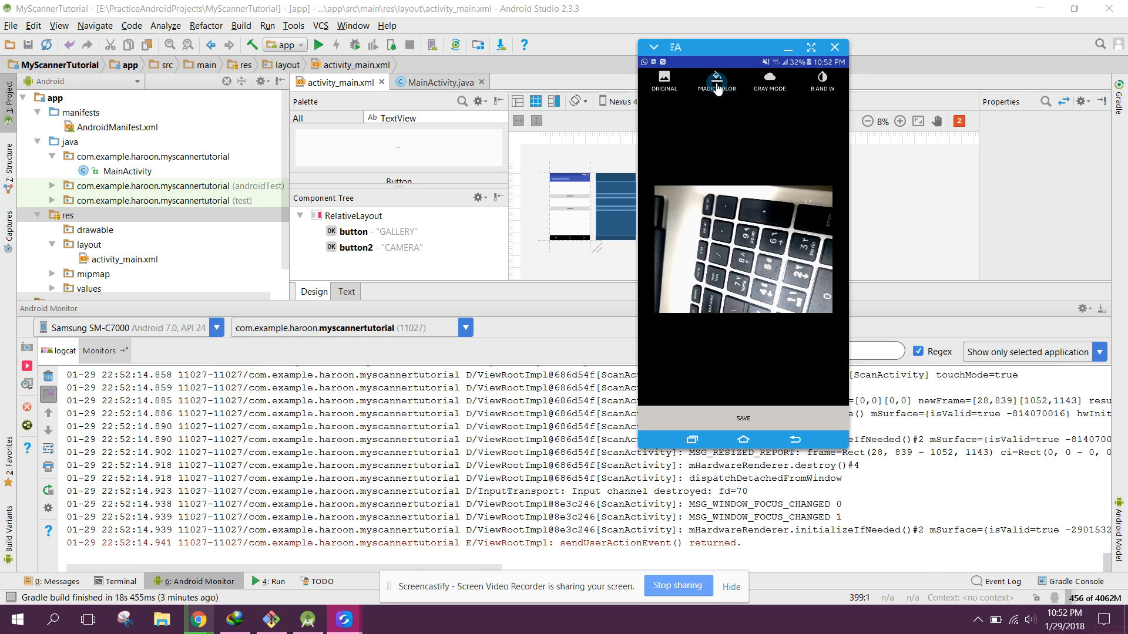